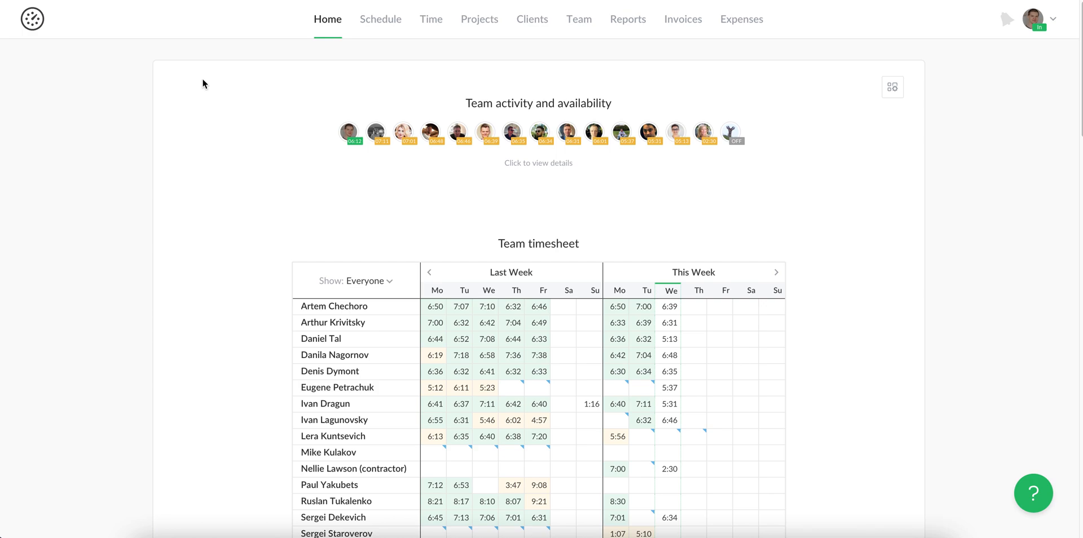
{"action": "mouse_move", "coordinate": [968, 85]}
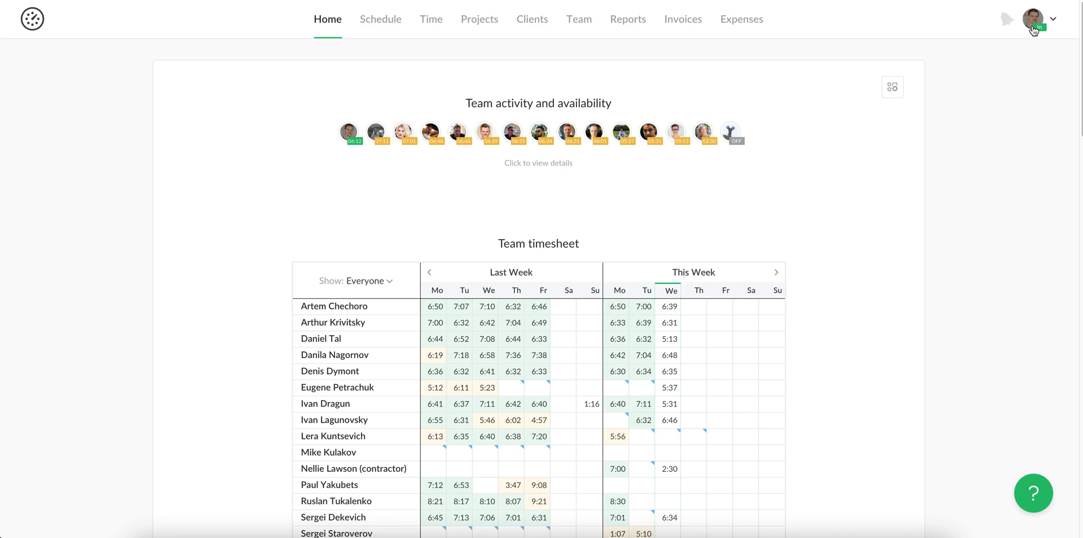
Step: Open the profile avatar dropdown in the top-right corner of the home dashboard
{"action": "left_click", "coordinate": [1033, 19]}
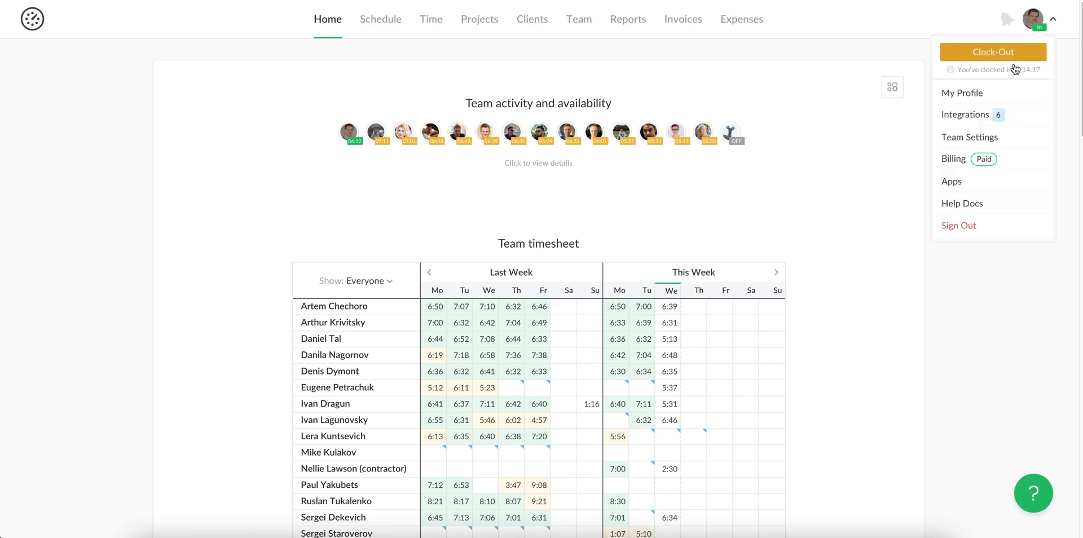
Step: Go to Integrations and browse the Add Integration catalog of available tools
{"action": "left_click", "coordinate": [965, 115]}
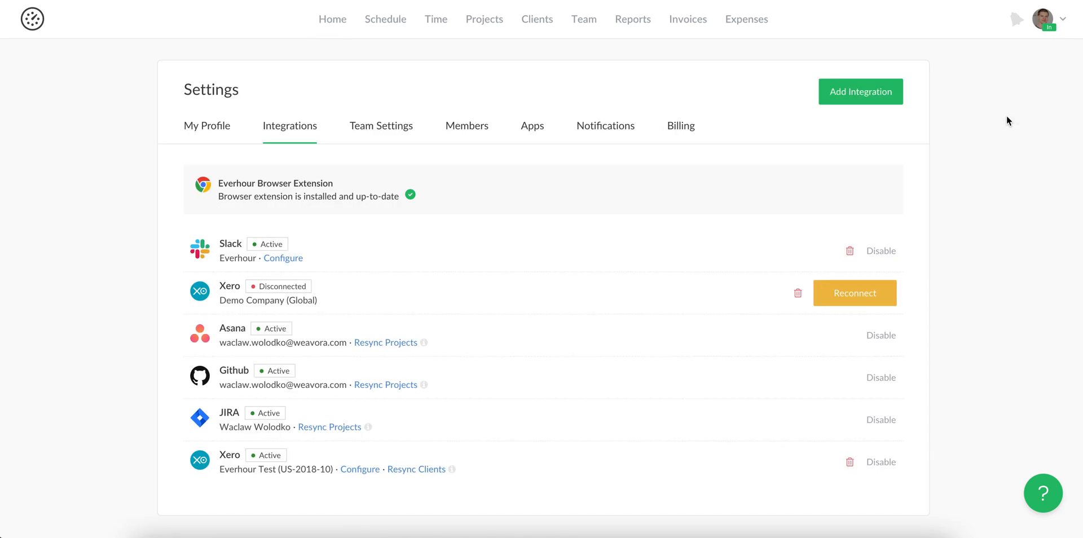
{"action": "mouse_move", "coordinate": [860, 102]}
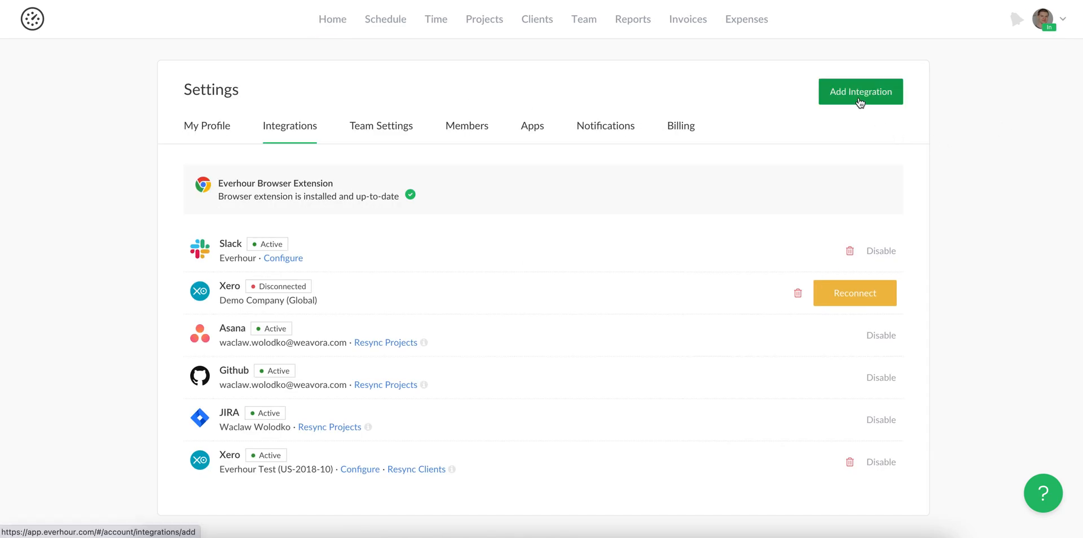
{"action": "left_click", "coordinate": [860, 92]}
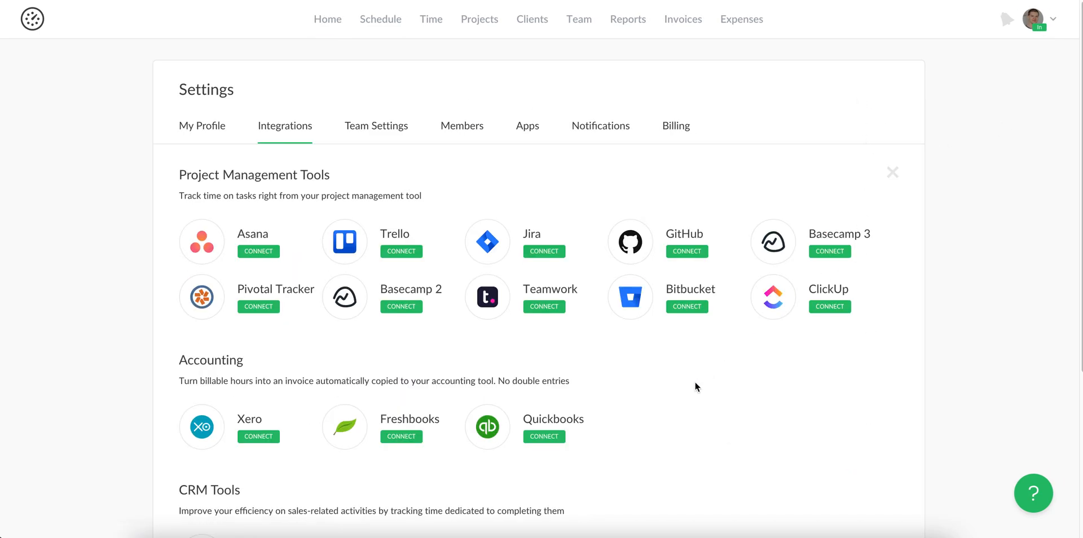
{"action": "scroll", "scroll_direction": "down", "scroll_amount": 3}
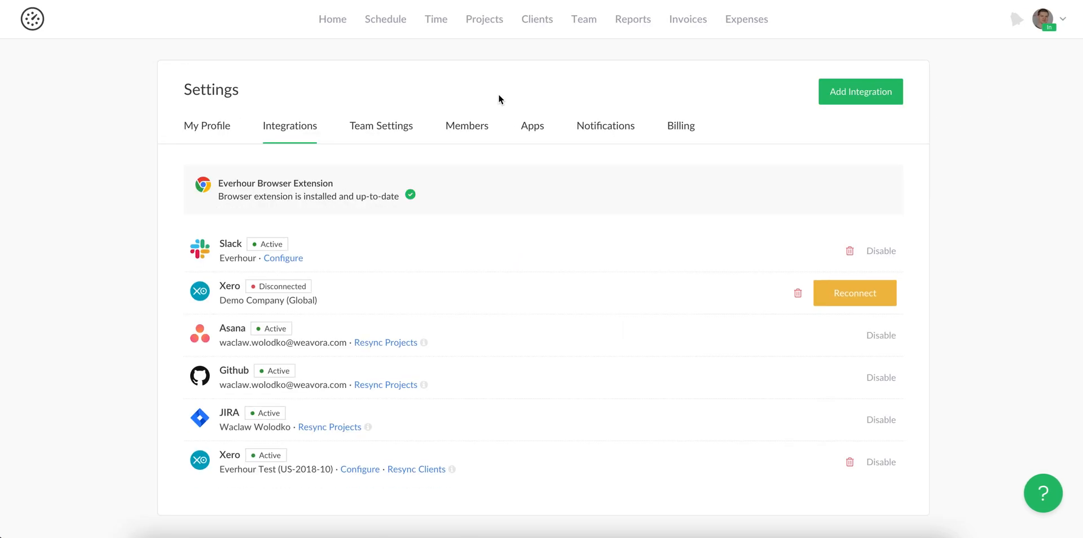
{"action": "mouse_move", "coordinate": [436, 89]}
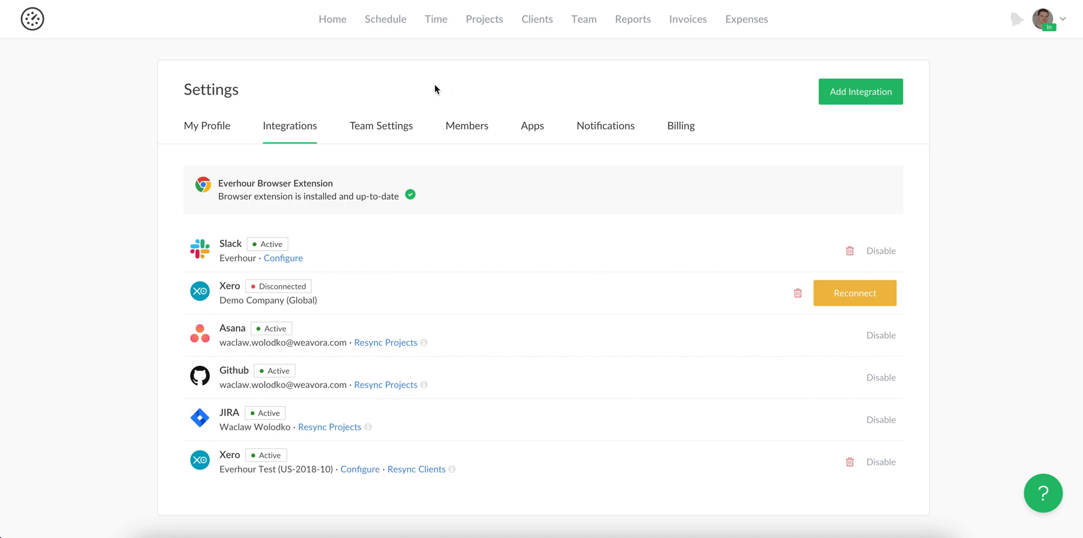
{"action": "mouse_move", "coordinate": [233, 537]}
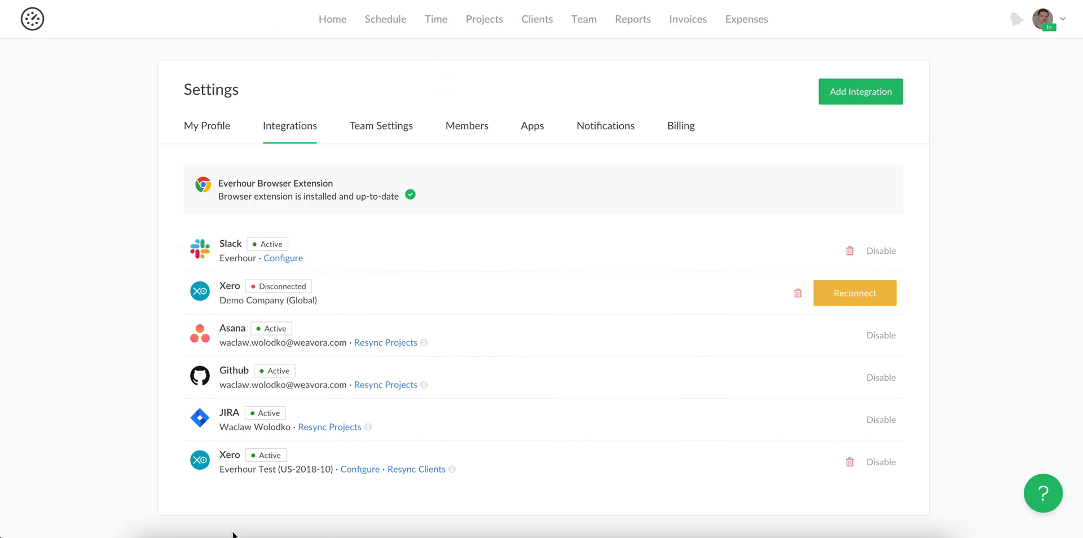
{"action": "mouse_move", "coordinate": [359, 481]}
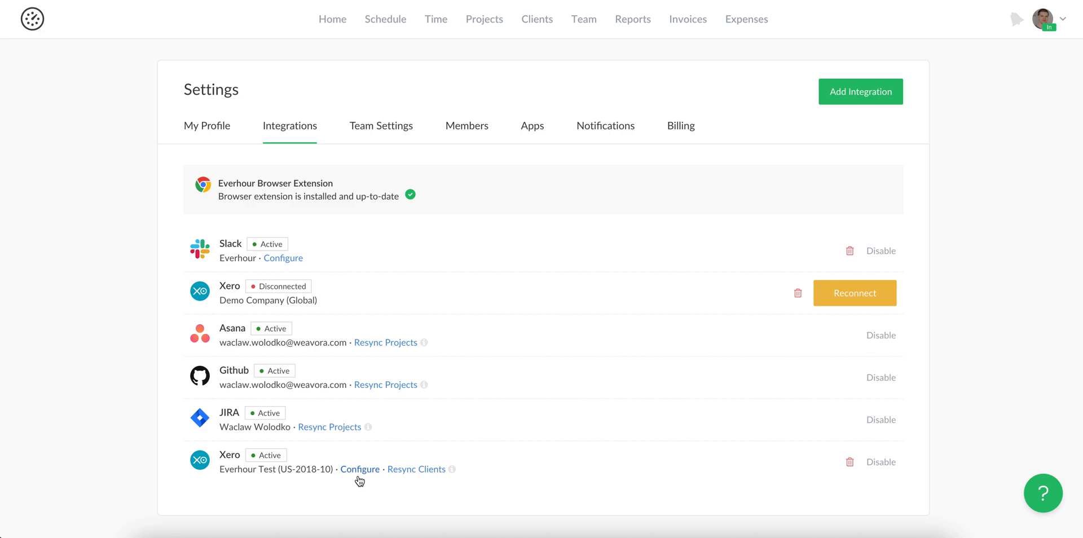
Step: Open Configure for the active Xero (Everhour Test) integration
{"action": "left_click", "coordinate": [359, 469]}
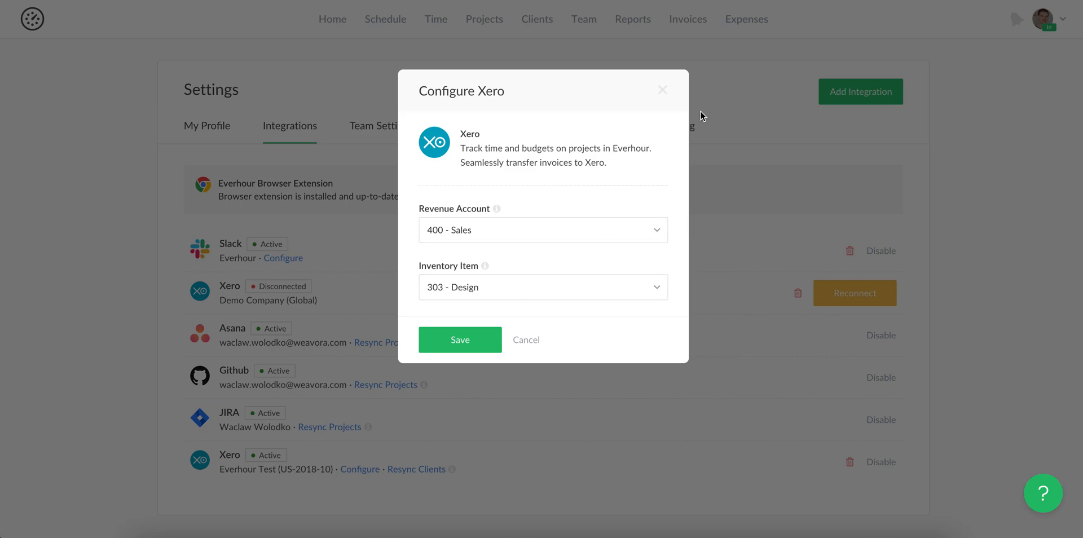
{"action": "mouse_move", "coordinate": [513, 300]}
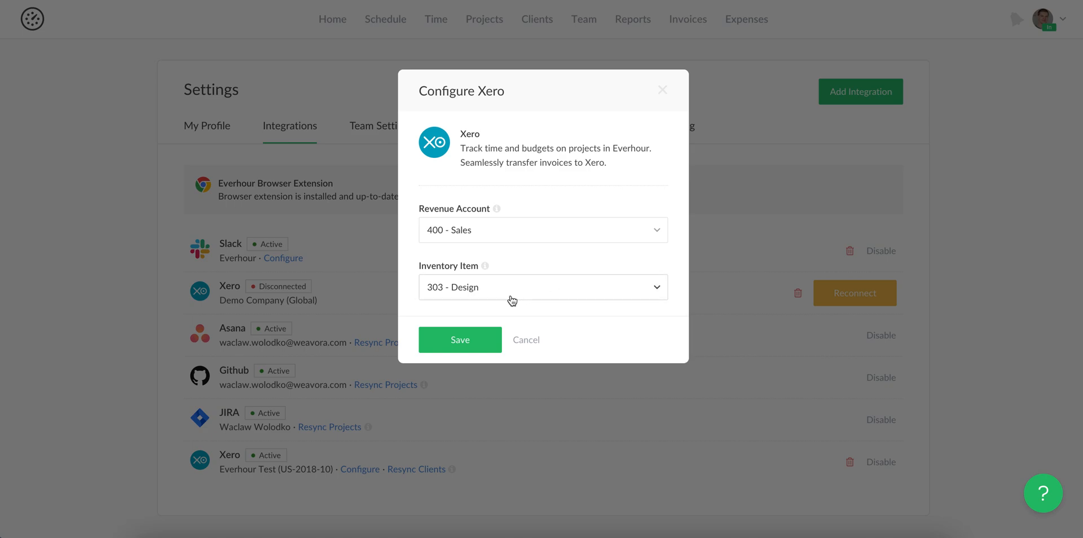
{"action": "mouse_move", "coordinate": [482, 299]}
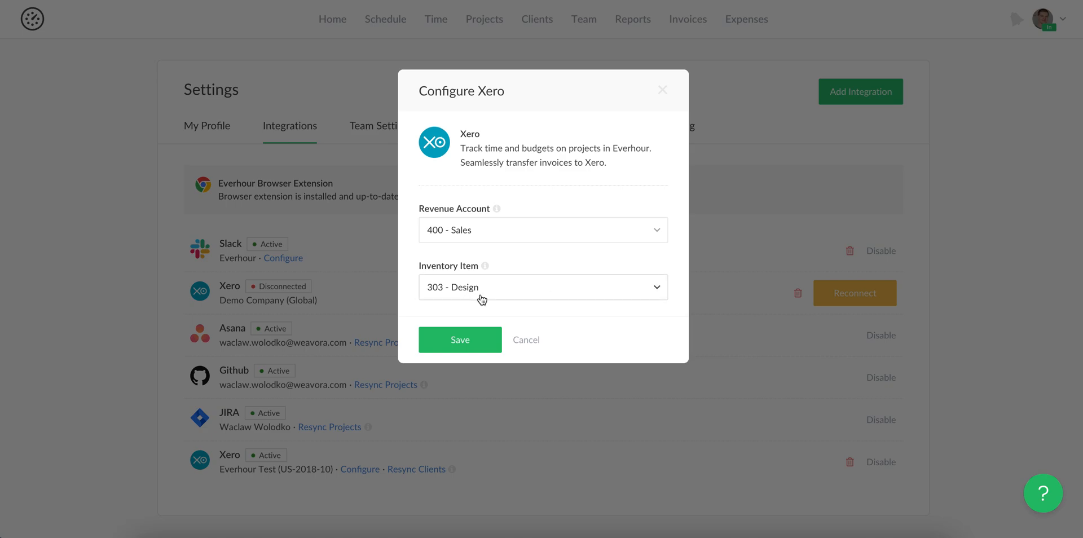
{"action": "mouse_move", "coordinate": [457, 291]}
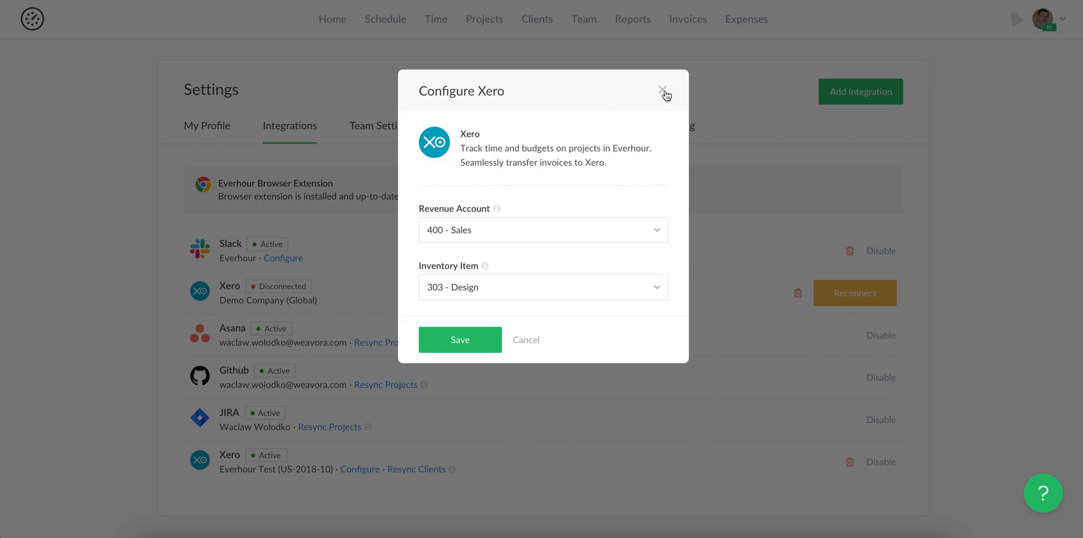
Step: Dismiss the Configure Xero dialog without saving any changes
{"action": "left_click", "coordinate": [664, 90]}
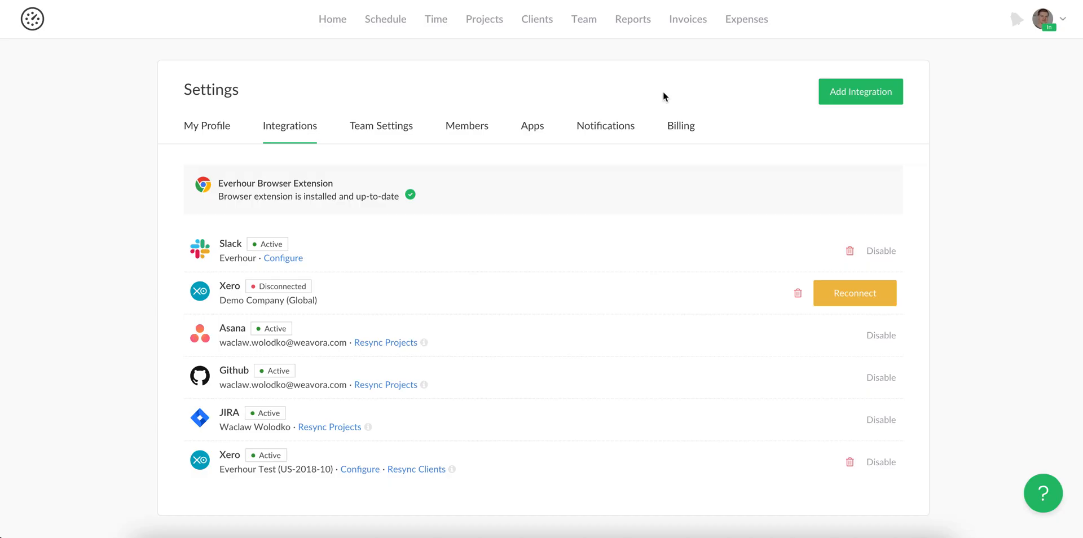
{"action": "mouse_move", "coordinate": [473, 72]}
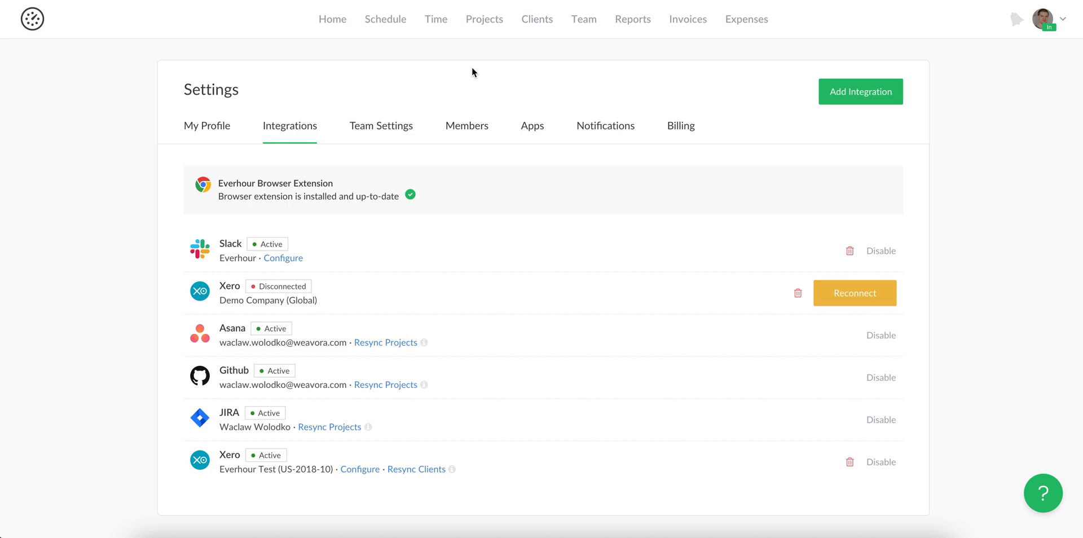
{"action": "mouse_move", "coordinate": [541, 22]}
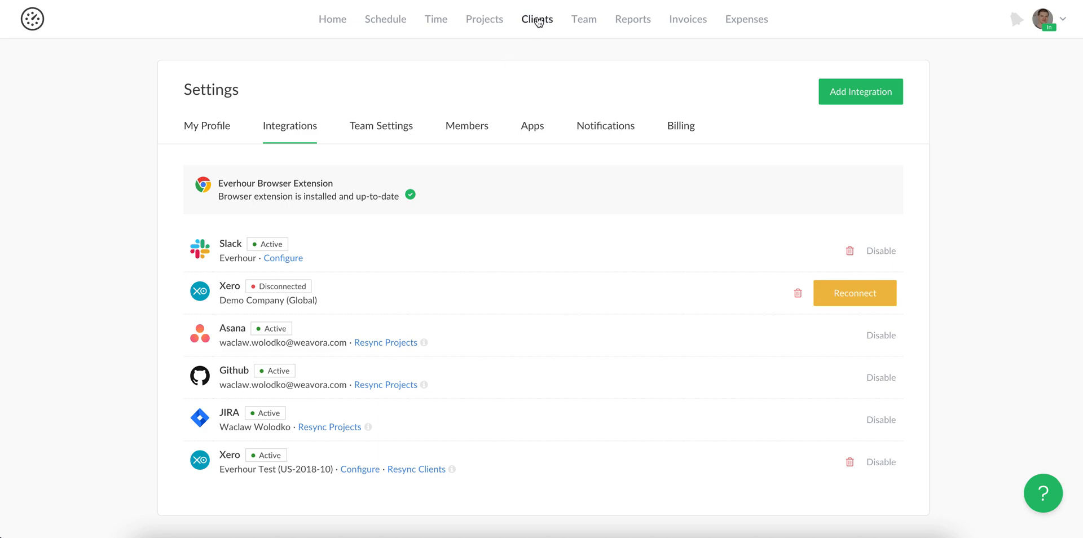
Step: Open Clients and tick then untick the 7-Eleven checkbox
{"action": "left_click", "coordinate": [538, 19]}
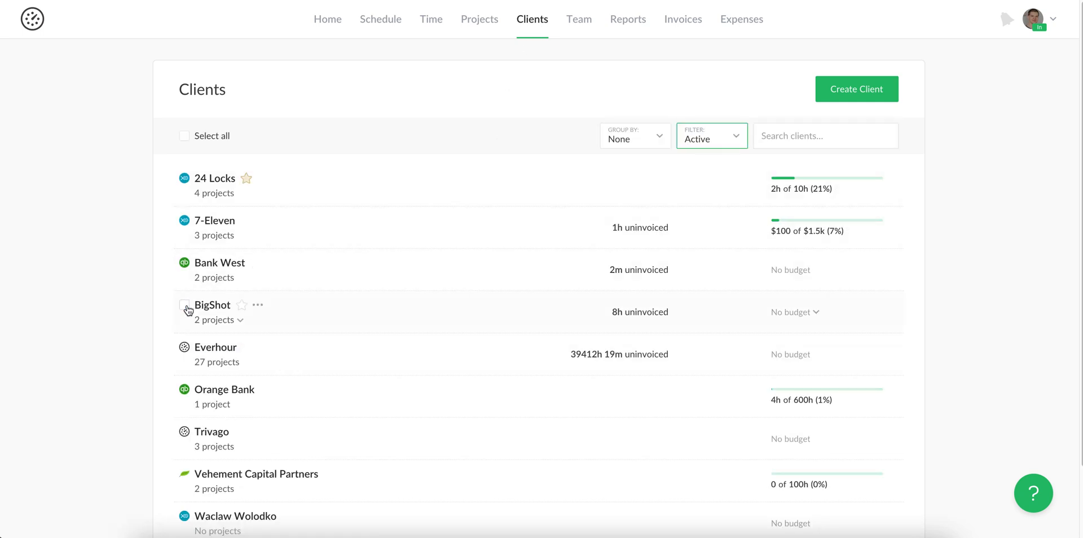
{"action": "mouse_move", "coordinate": [161, 320]}
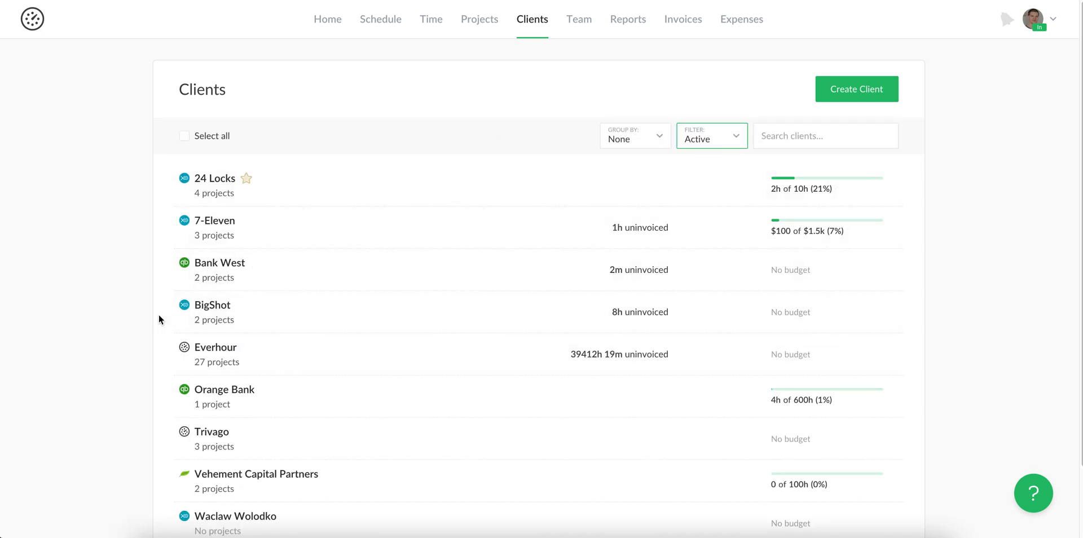
{"action": "mouse_move", "coordinate": [170, 227]}
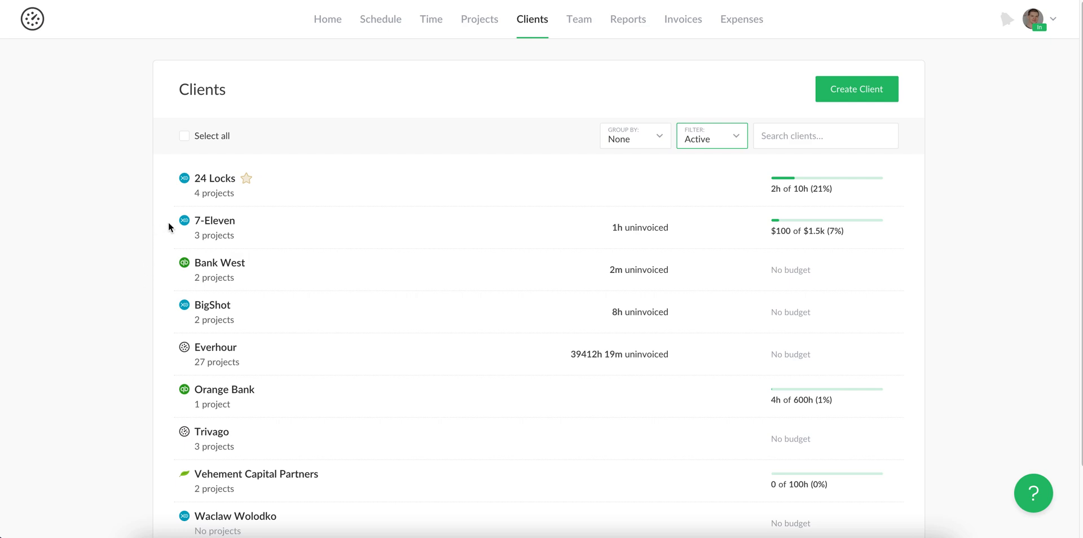
{"action": "left_click", "coordinate": [184, 220]}
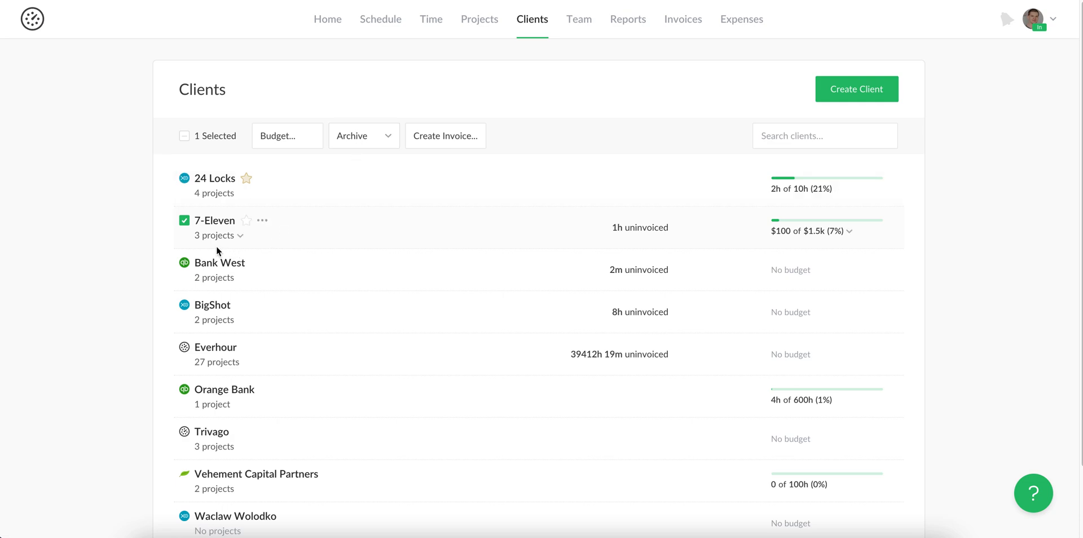
{"action": "left_click", "coordinate": [183, 221]}
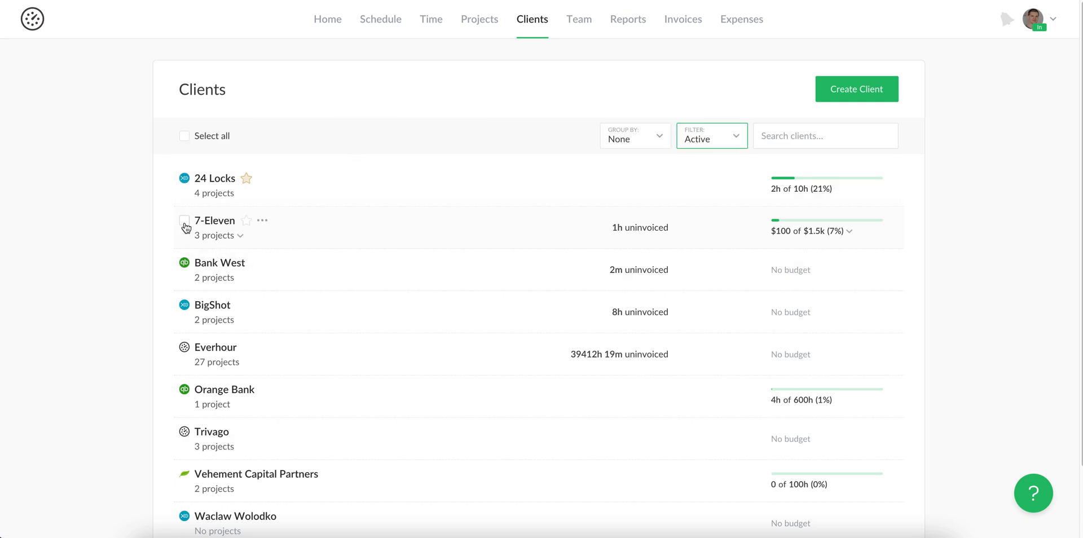
{"action": "mouse_move", "coordinate": [40, 251]}
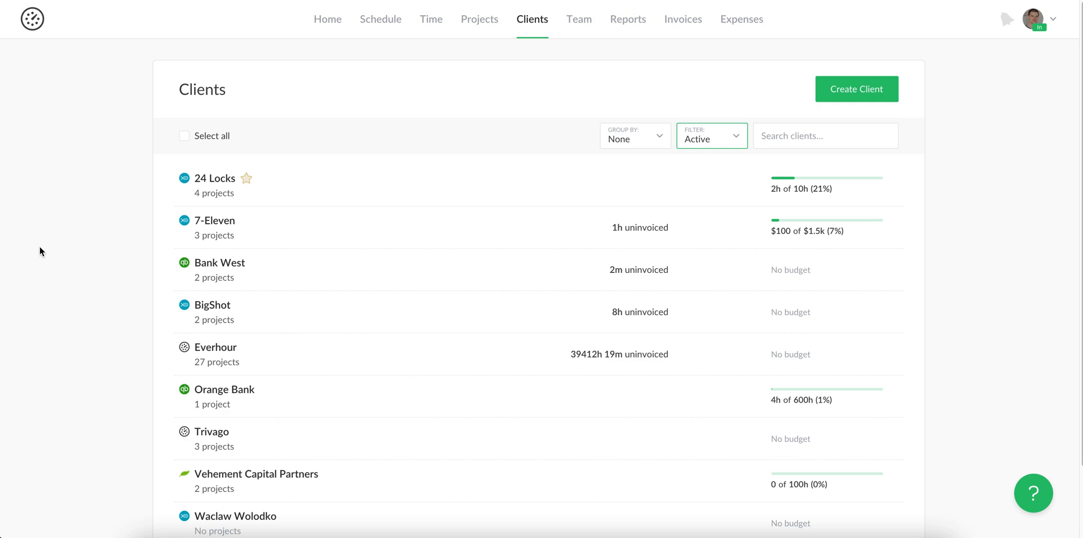
{"action": "mouse_move", "coordinate": [79, 244]}
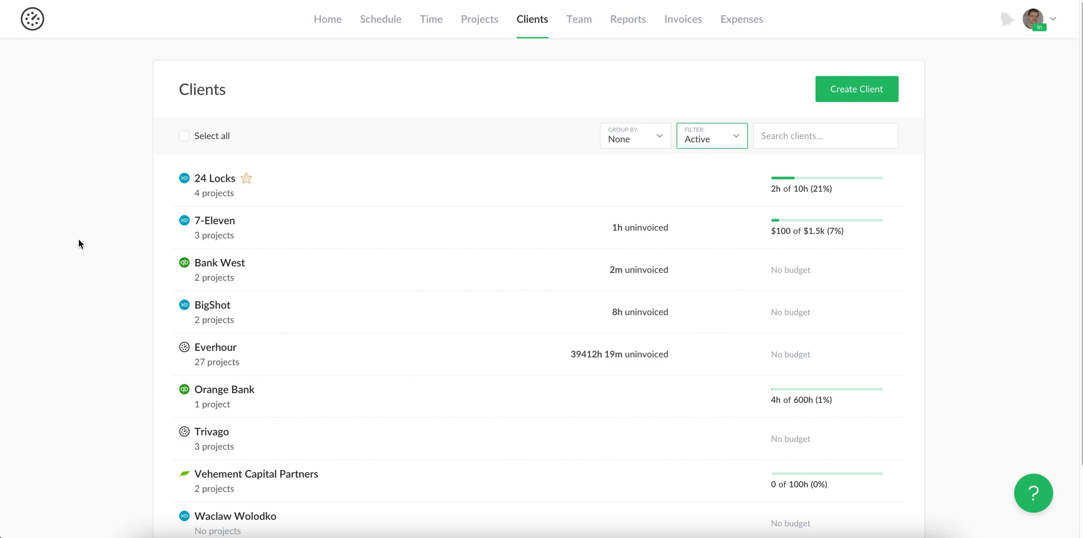
{"action": "mouse_move", "coordinate": [691, 148]}
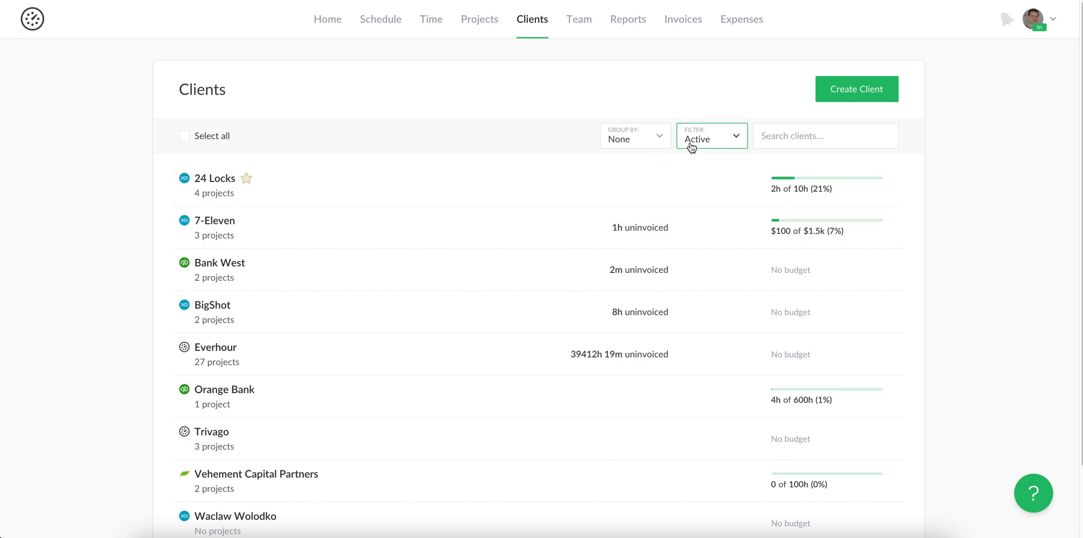
{"action": "left_click", "coordinate": [711, 135]}
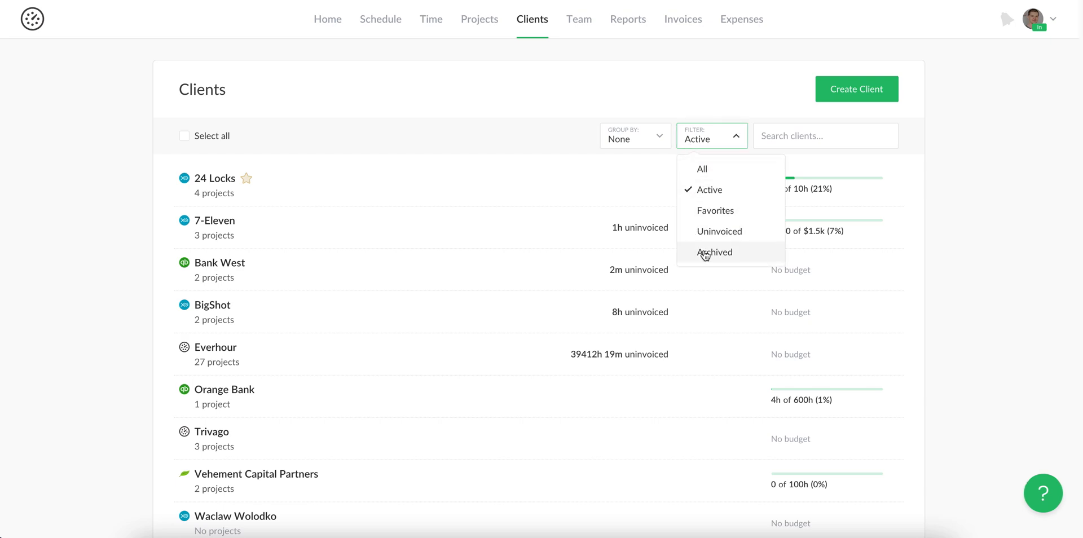
{"action": "mouse_move", "coordinate": [701, 253]}
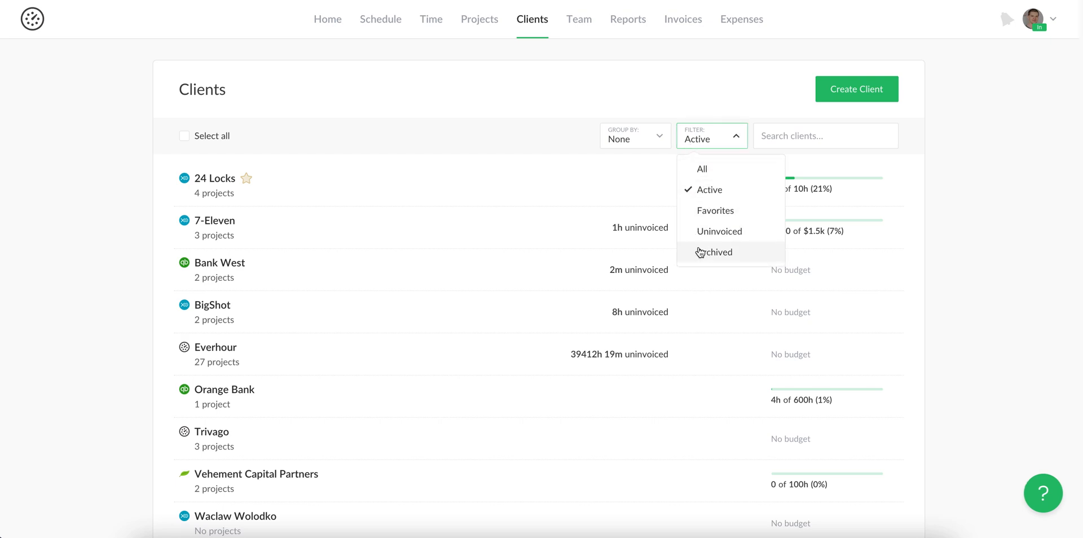
{"action": "left_click", "coordinate": [494, 112]}
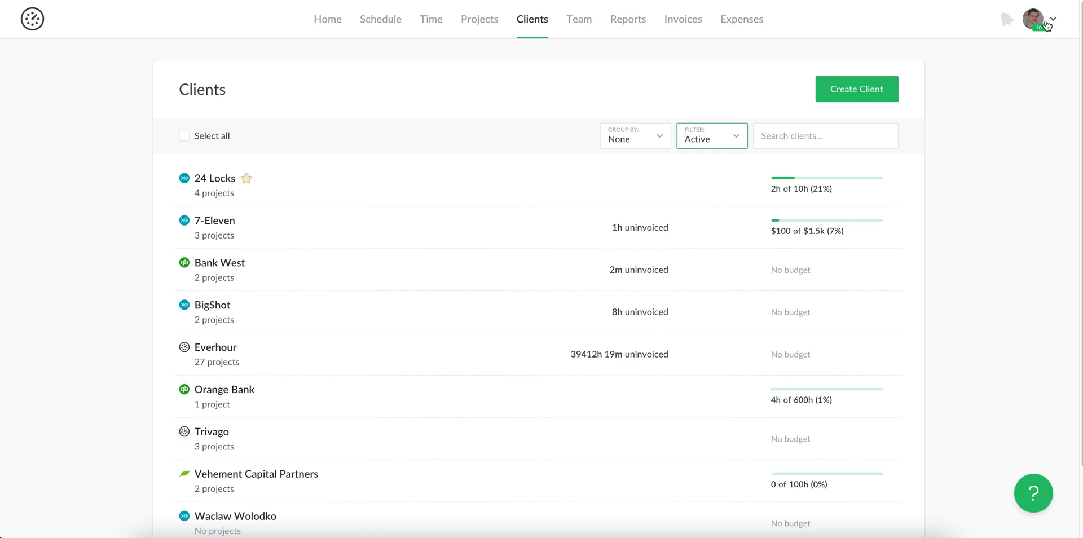
Step: Revisit Integrations settings via the account menu, then switch to the Invoices page
{"action": "left_click", "coordinate": [1031, 16]}
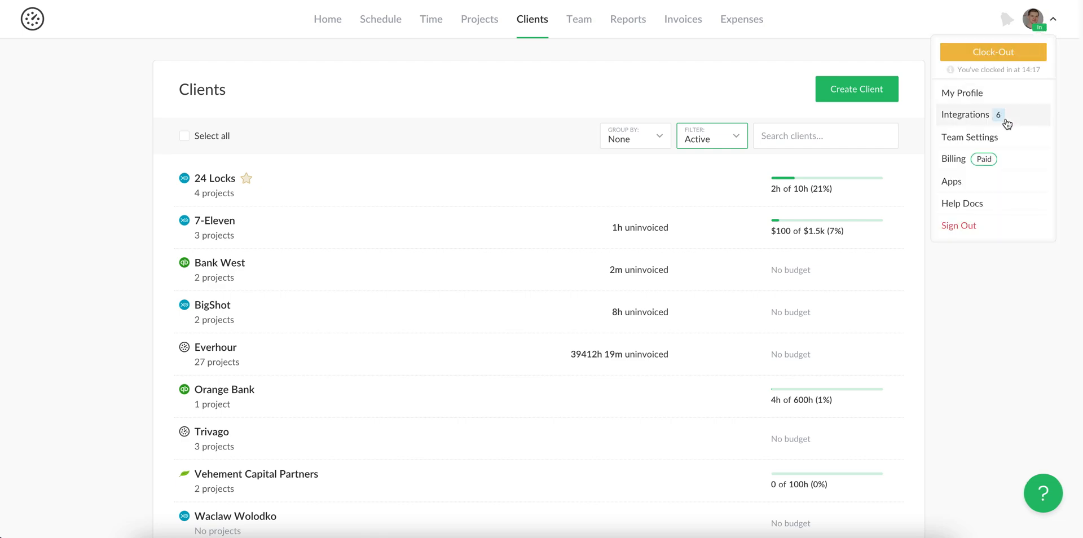
{"action": "left_click", "coordinate": [964, 115]}
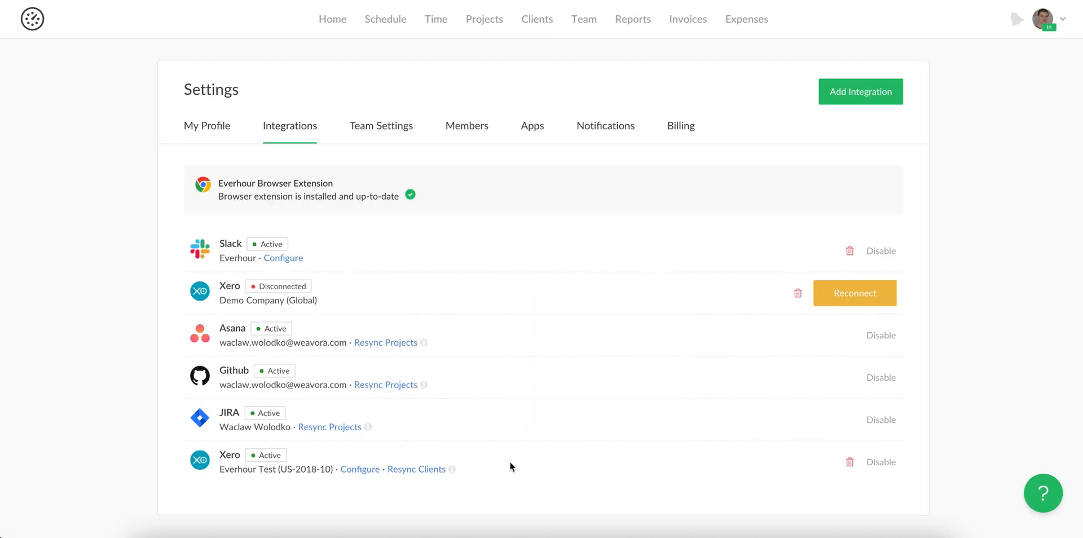
{"action": "mouse_move", "coordinate": [356, 138]}
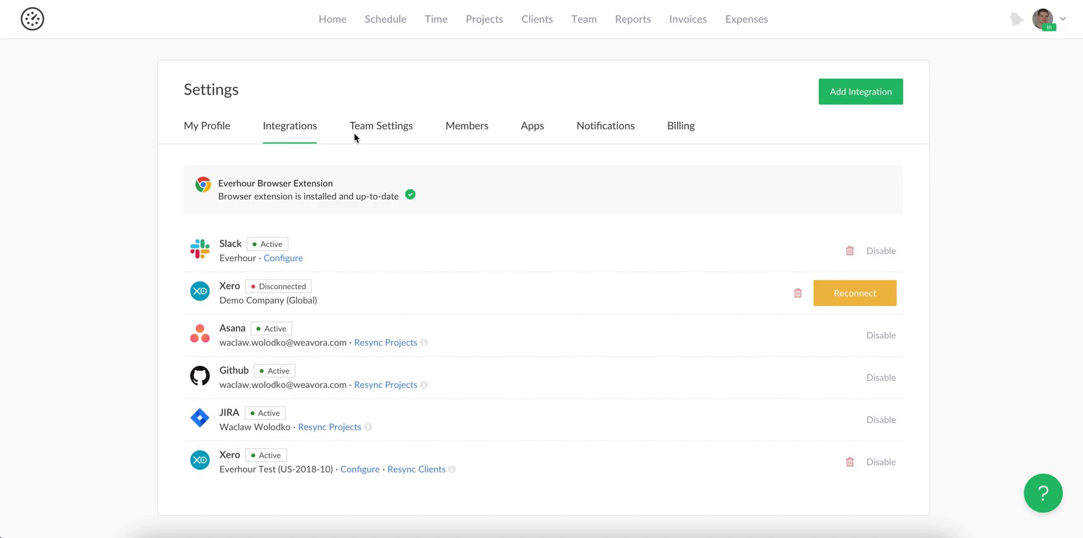
{"action": "mouse_move", "coordinate": [423, 480]}
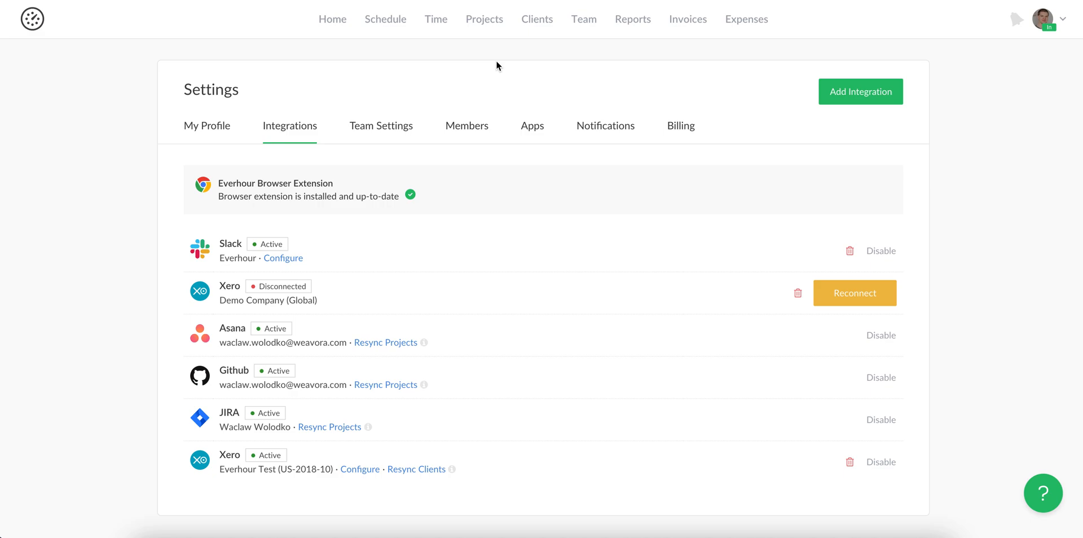
{"action": "mouse_move", "coordinate": [528, 67]}
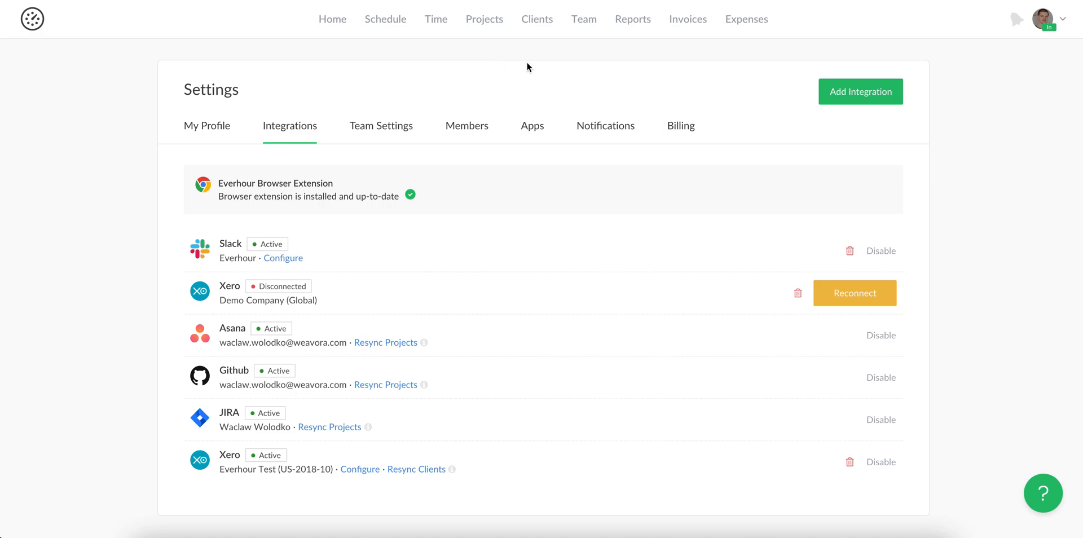
{"action": "left_click", "coordinate": [682, 18]}
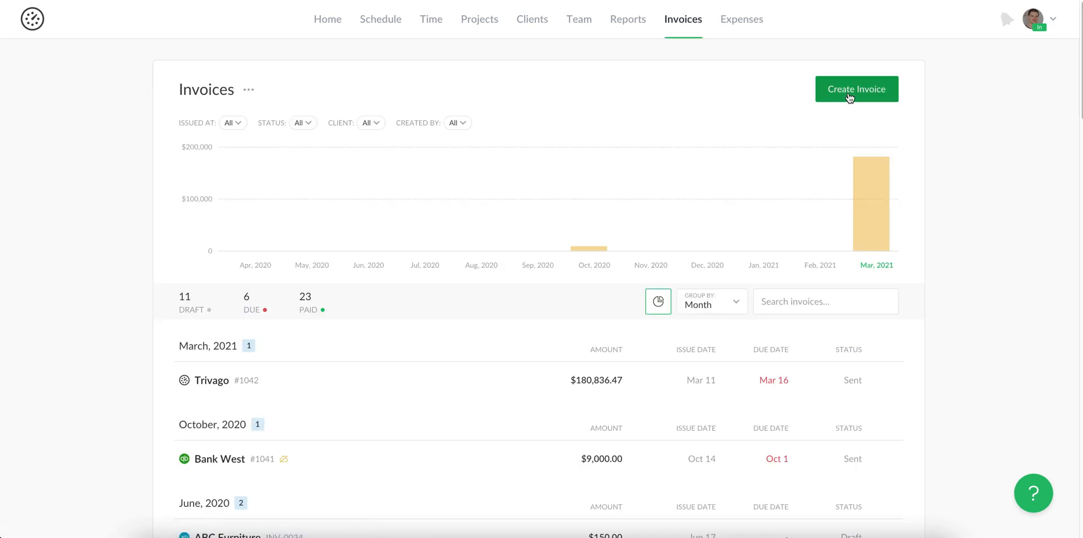
Step: Create and save BigShot's $2,000 invoice 1043 from uninvoiced time, then export it to Xero
{"action": "left_click", "coordinate": [857, 90]}
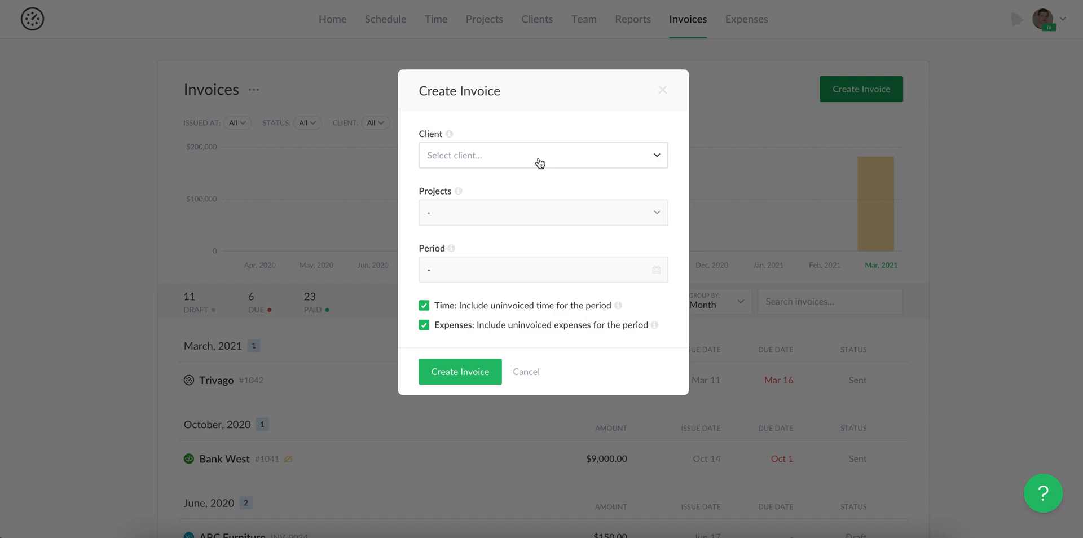
{"action": "left_click", "coordinate": [542, 155]}
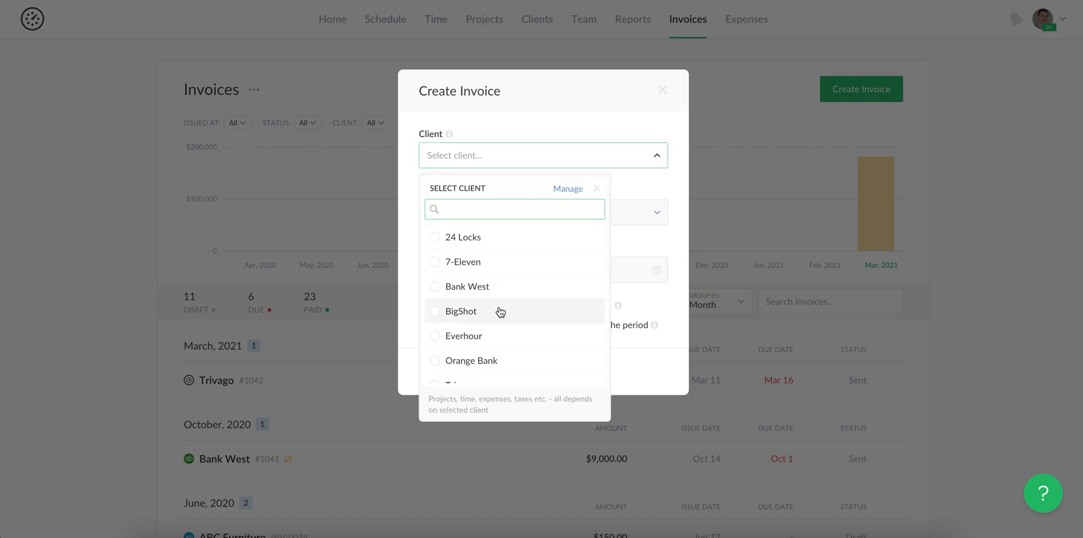
{"action": "left_click", "coordinate": [461, 311]}
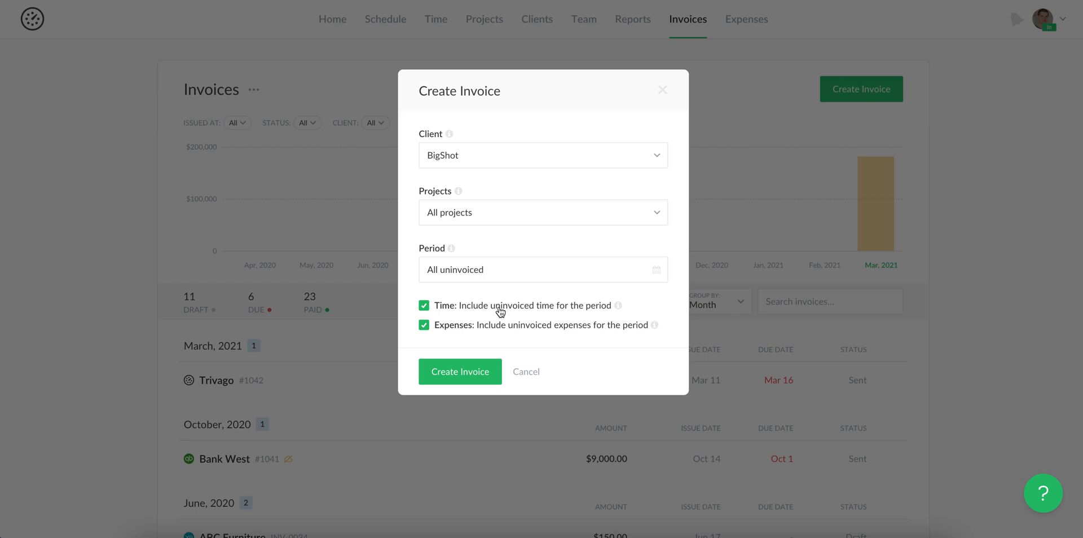
{"action": "mouse_move", "coordinate": [508, 298]}
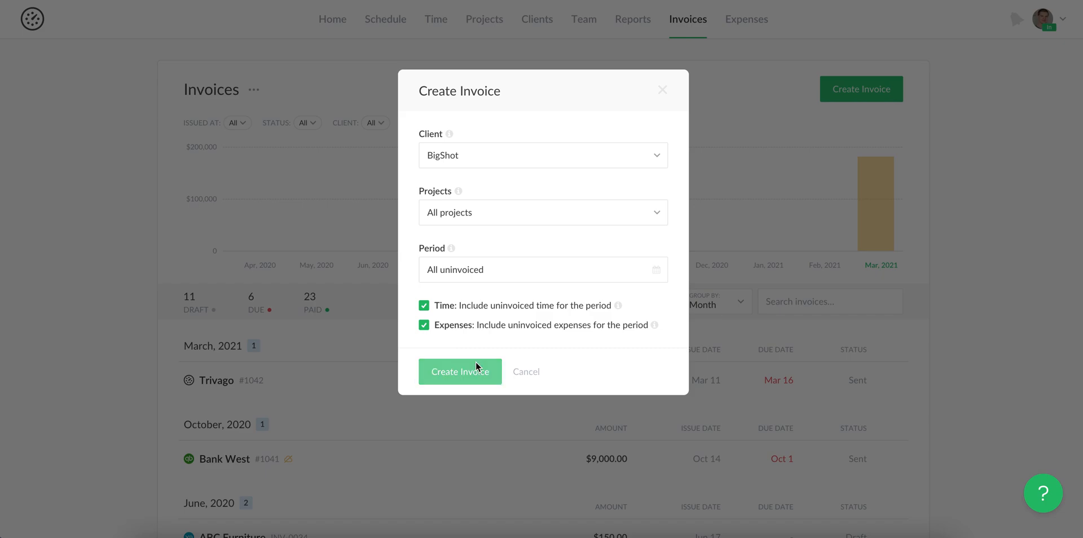
{"action": "left_click", "coordinate": [460, 371]}
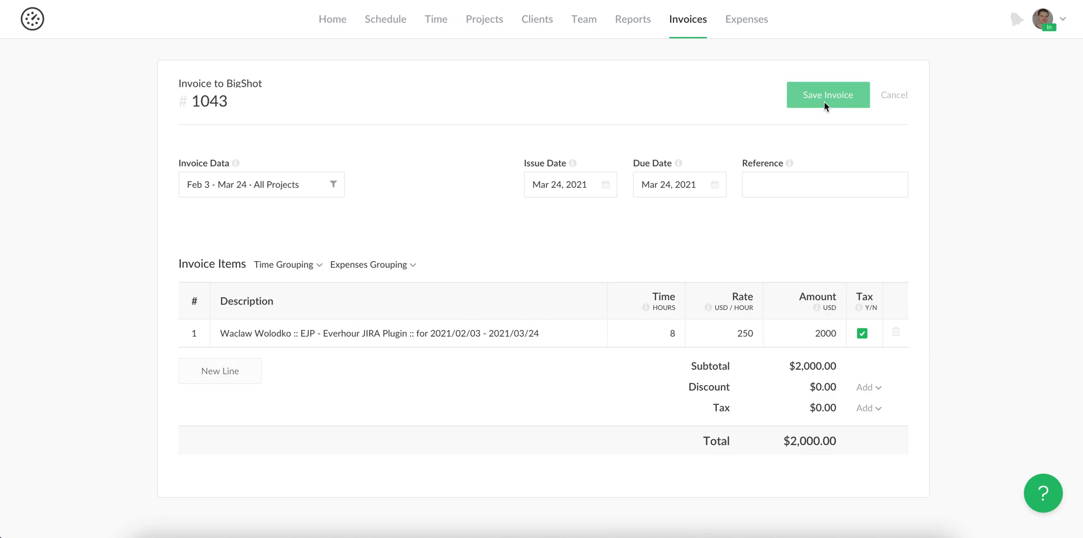
{"action": "left_click", "coordinate": [827, 95]}
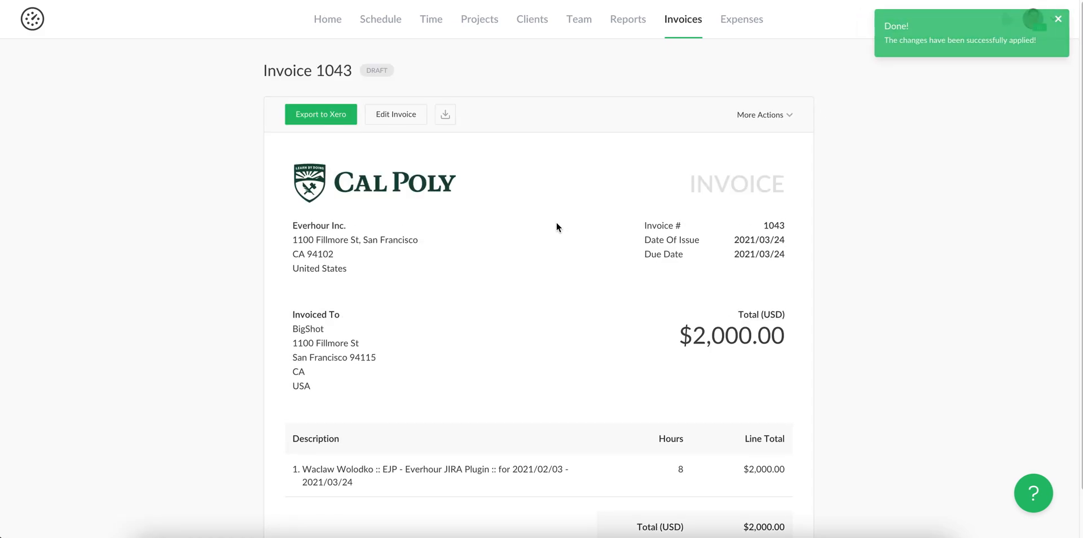
{"action": "mouse_move", "coordinate": [346, 152]}
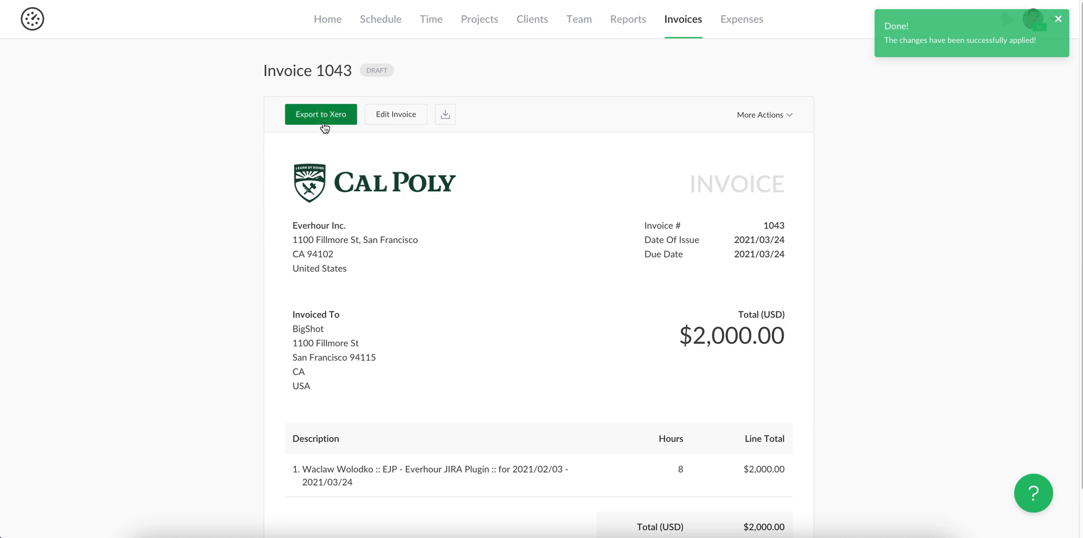
{"action": "left_click", "coordinate": [321, 114]}
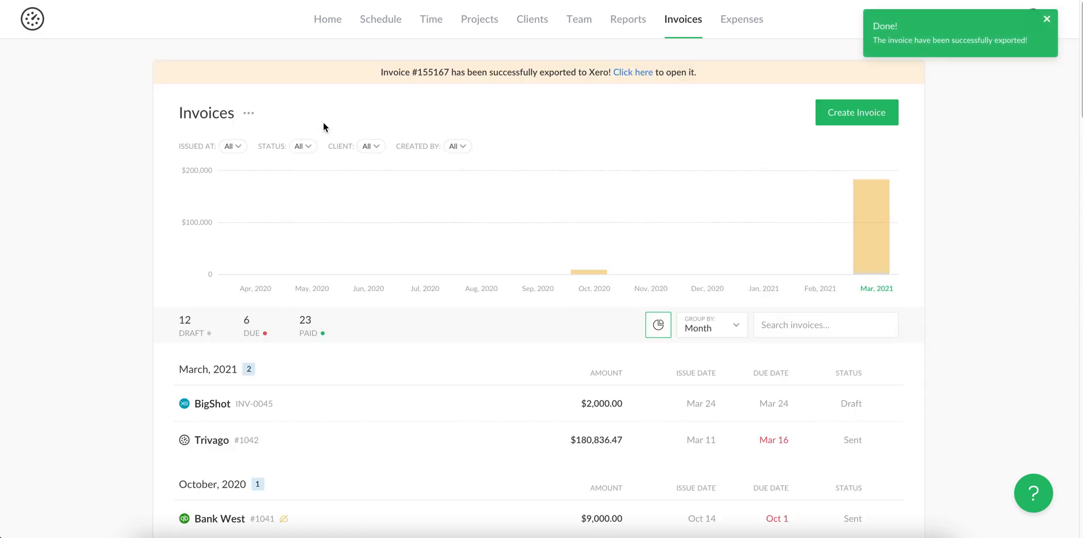
Step: Follow the export confirmation link to view BigShot invoice INV-0045 in Xero
{"action": "left_click", "coordinate": [1045, 19]}
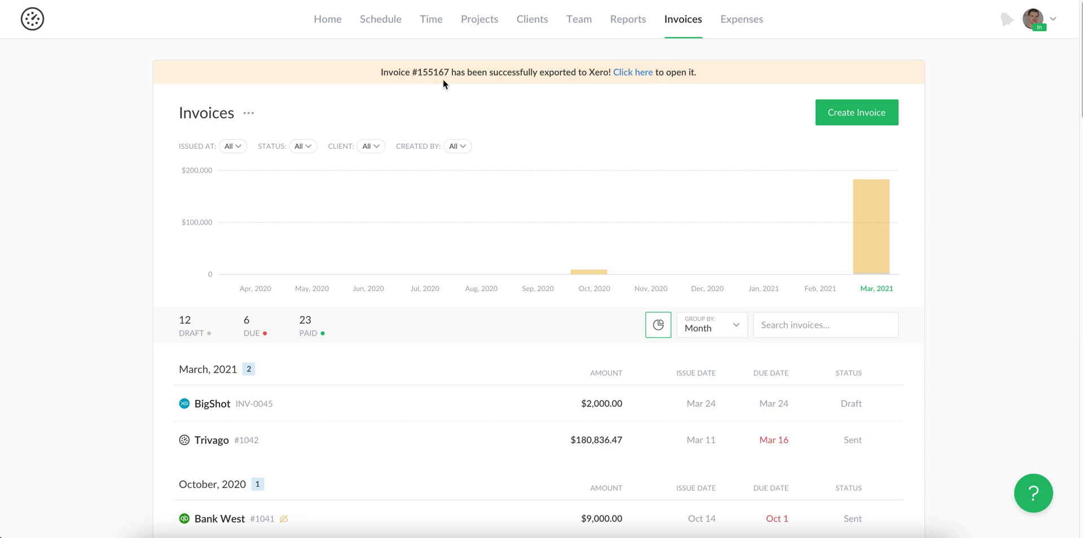
{"action": "mouse_move", "coordinate": [266, 407]}
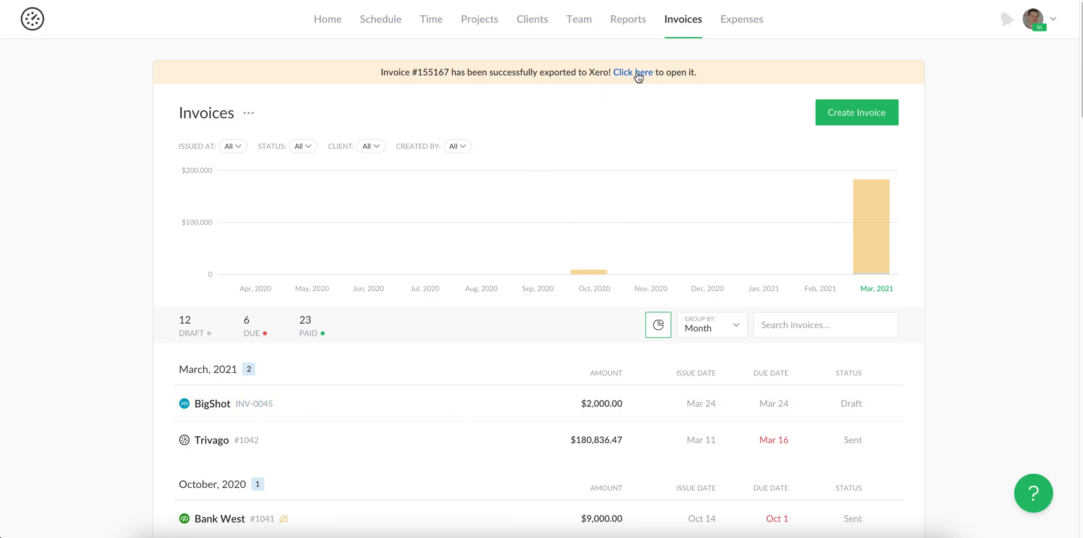
{"action": "left_click", "coordinate": [632, 72]}
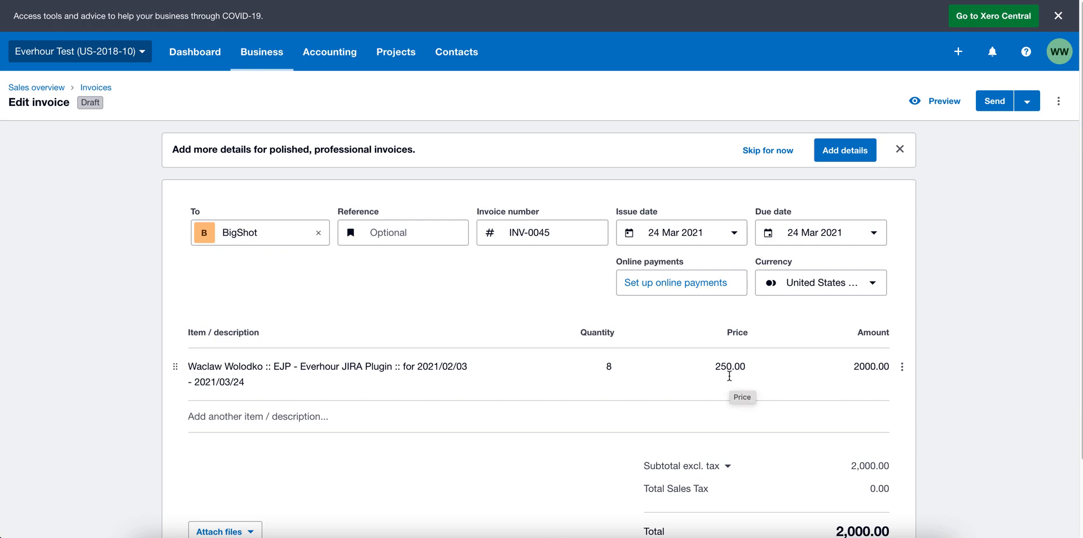
{"action": "mouse_move", "coordinate": [377, 436]}
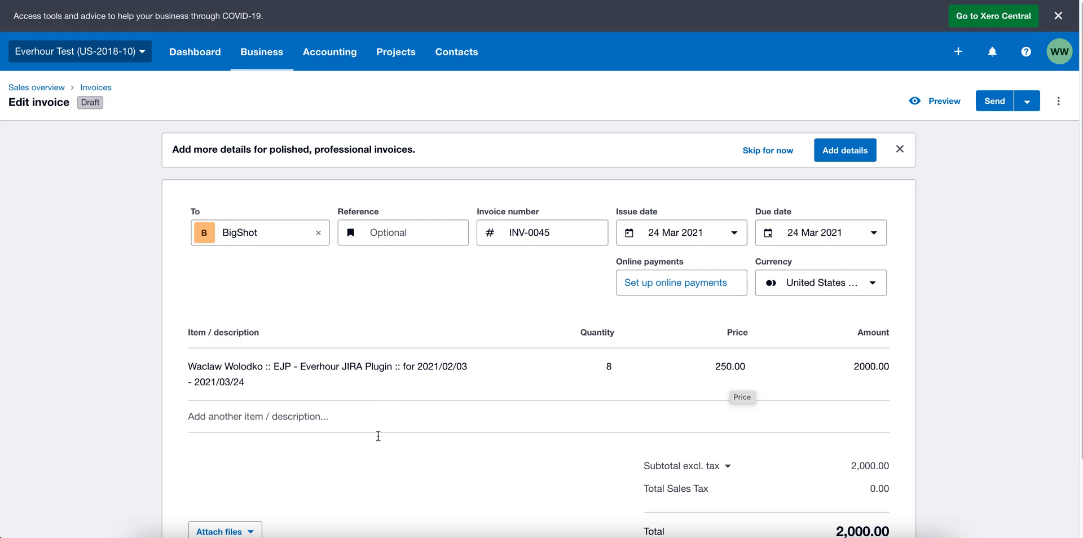
Step: Scroll through Xero draft INV-0045 to confirm the 2,000.00 total
{"action": "scroll", "scroll_direction": "down", "scroll_amount": 3}
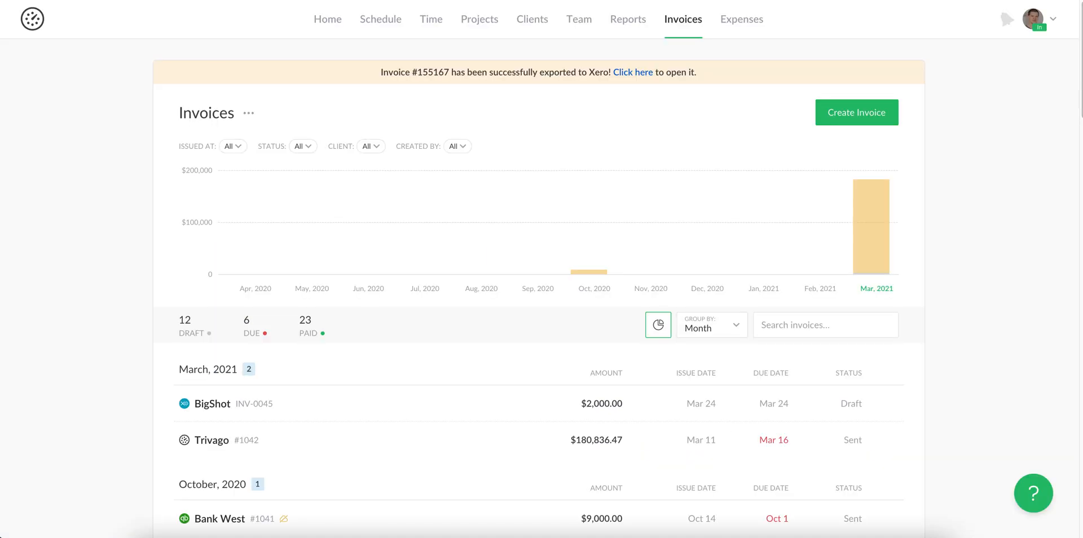
{"action": "mouse_move", "coordinate": [102, 314]}
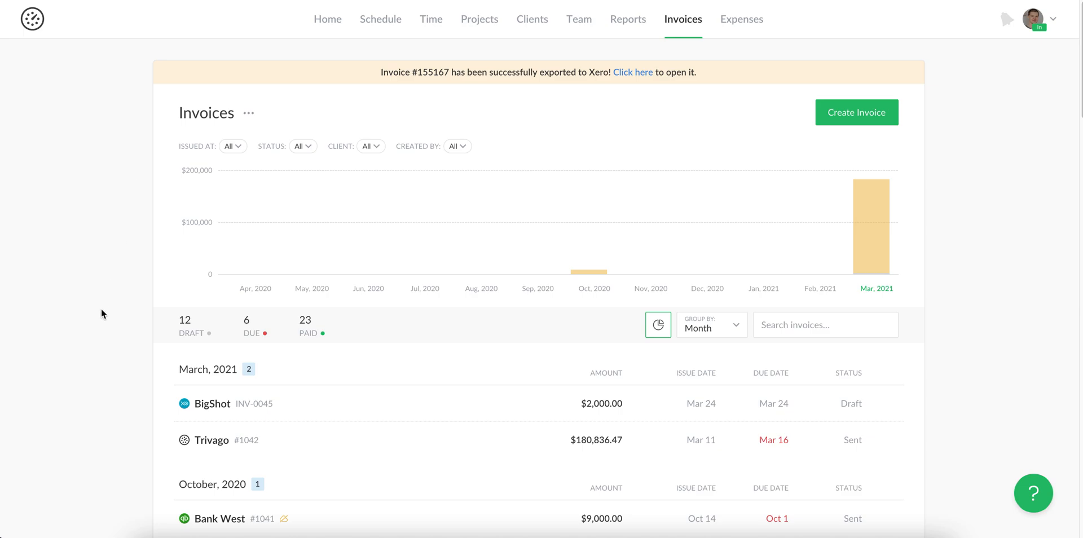
{"action": "mouse_move", "coordinate": [341, 450]}
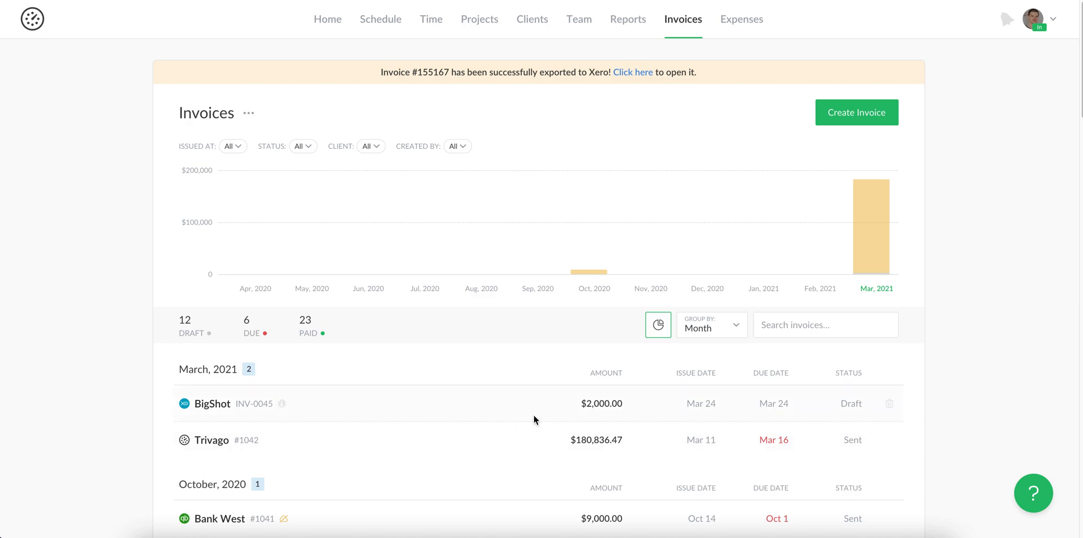
{"action": "mouse_move", "coordinate": [588, 423]}
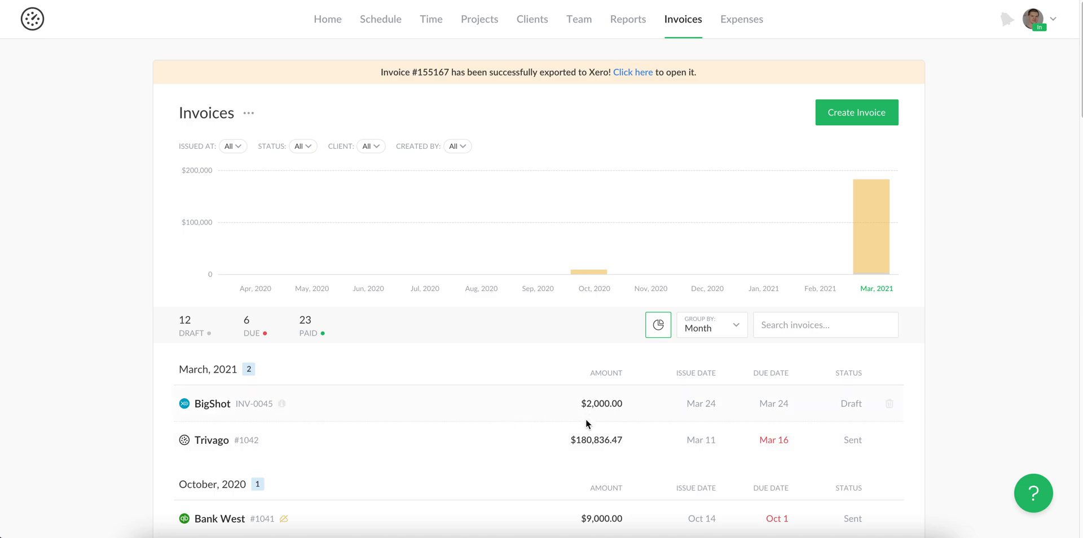
{"action": "mouse_move", "coordinate": [661, 420]}
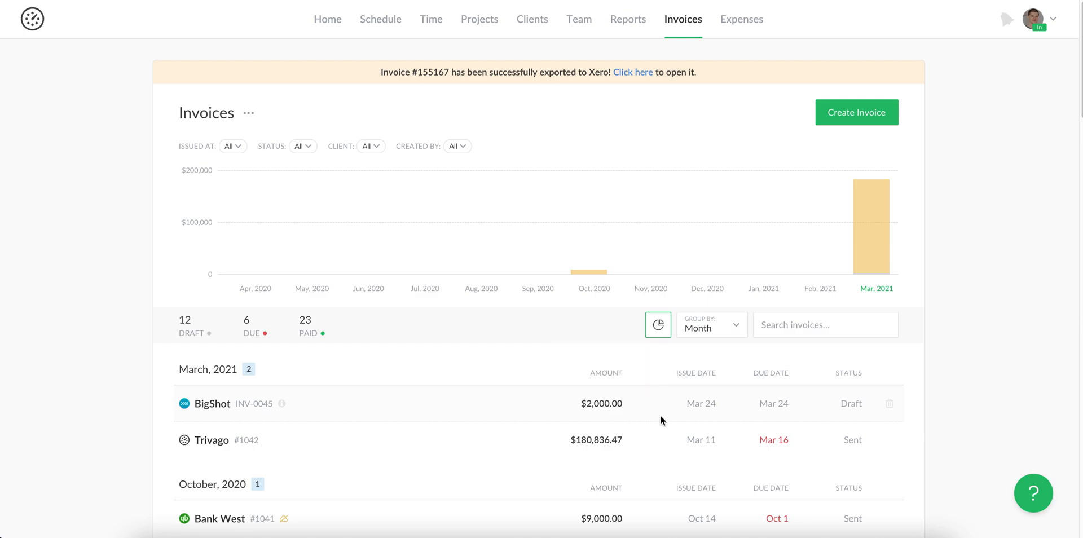
{"action": "mouse_move", "coordinate": [799, 406]}
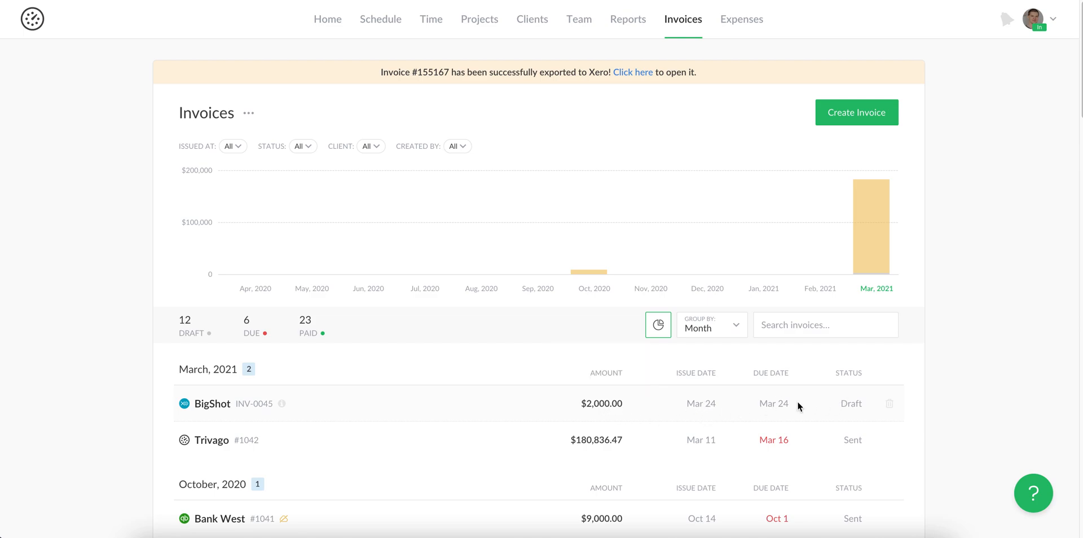
{"action": "mouse_move", "coordinate": [856, 415]}
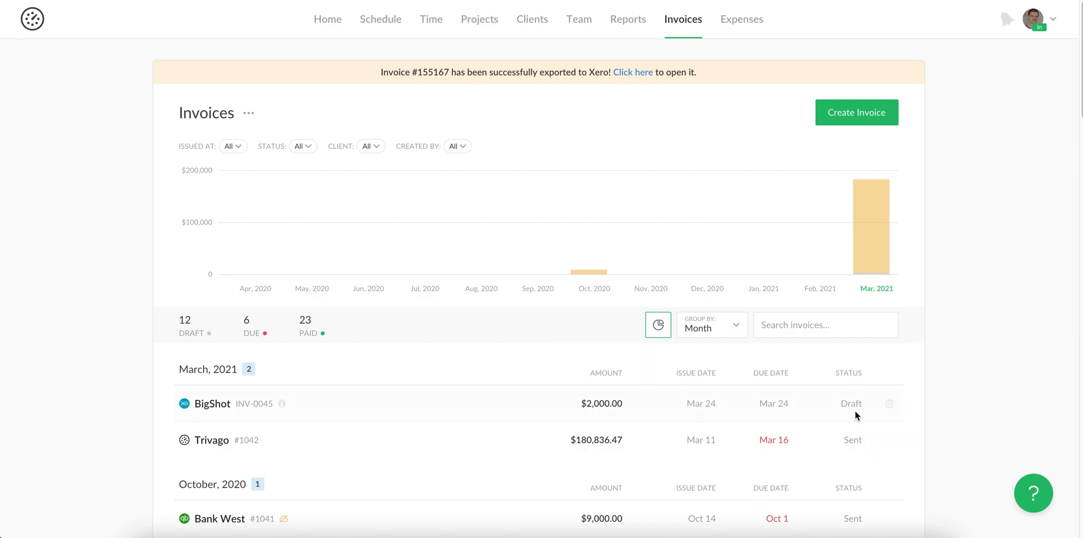
{"action": "mouse_move", "coordinate": [389, 414]}
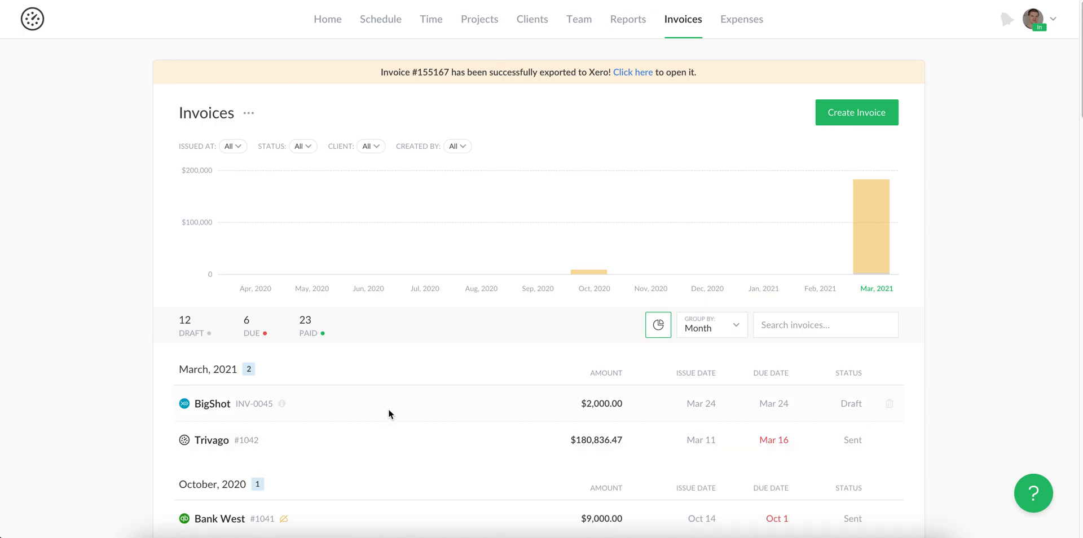
{"action": "mouse_move", "coordinate": [396, 418]}
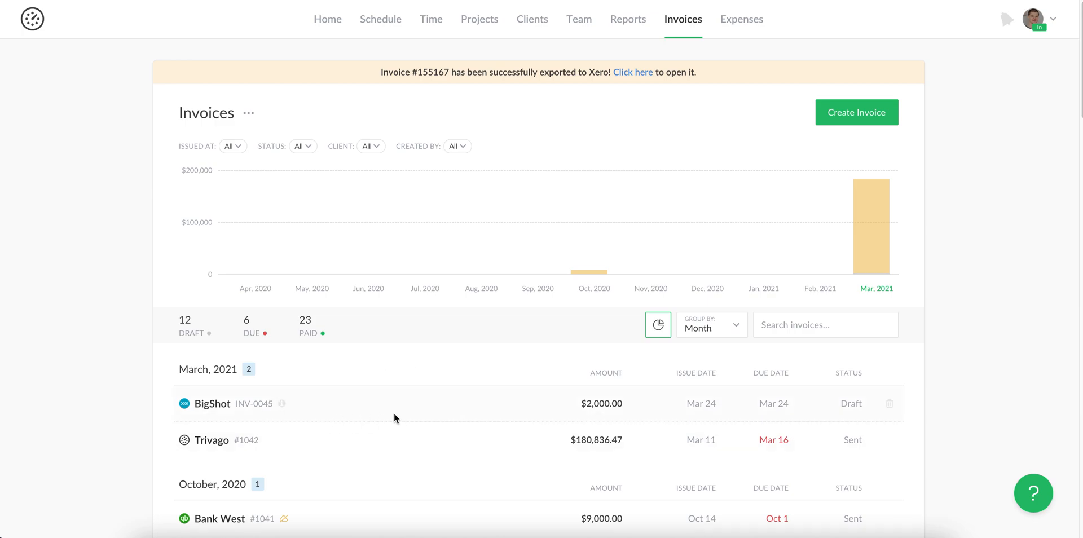
{"action": "mouse_move", "coordinate": [426, 408]}
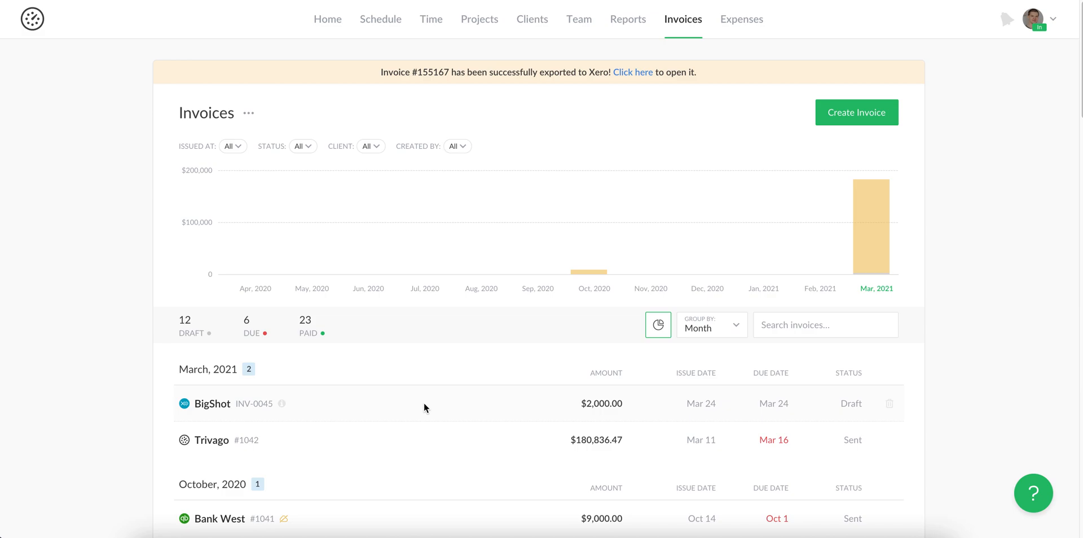
{"action": "mouse_move", "coordinate": [860, 414]}
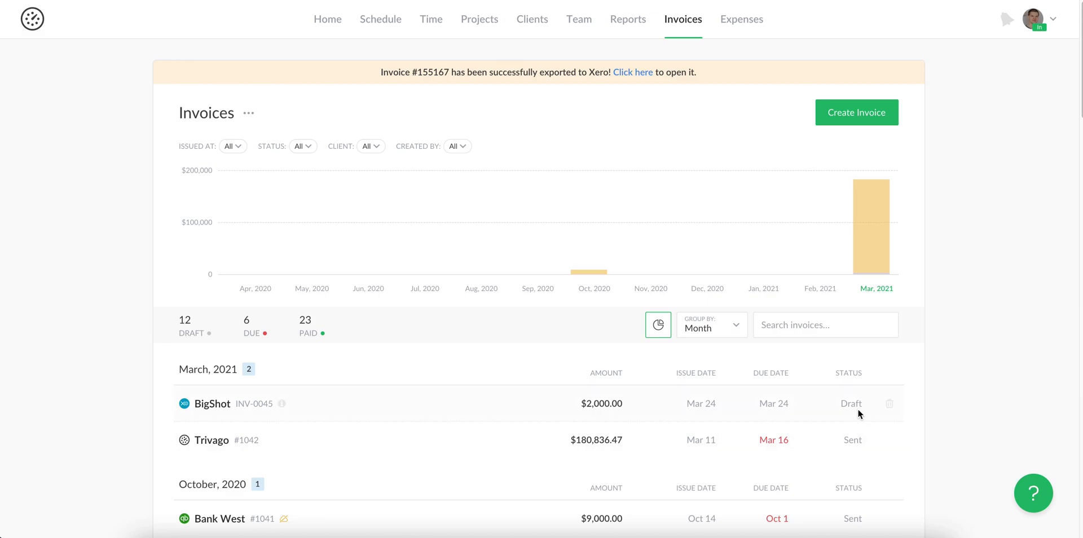
{"action": "mouse_move", "coordinate": [919, 411]}
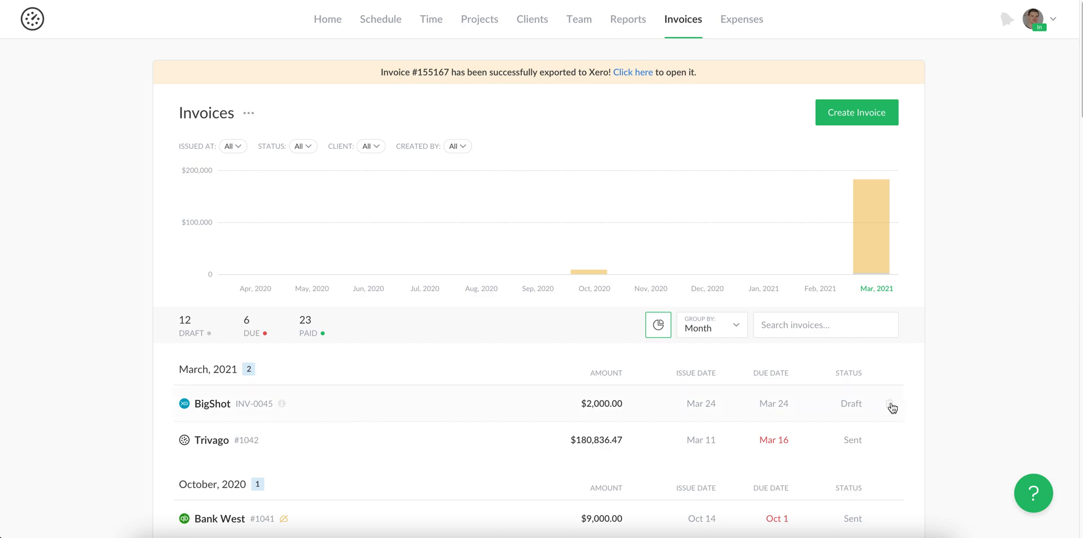
{"action": "mouse_move", "coordinate": [404, 397]}
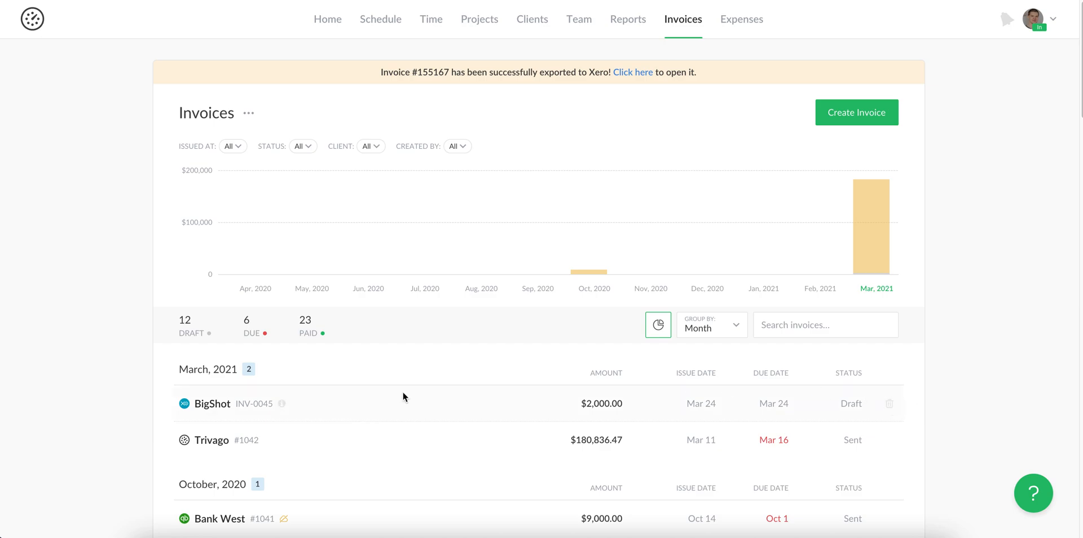